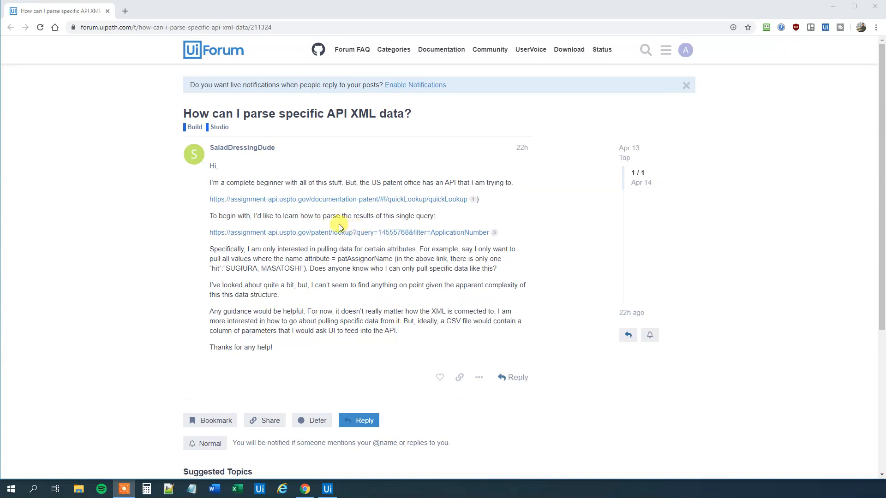
pyautogui.moveTo(355, 210)
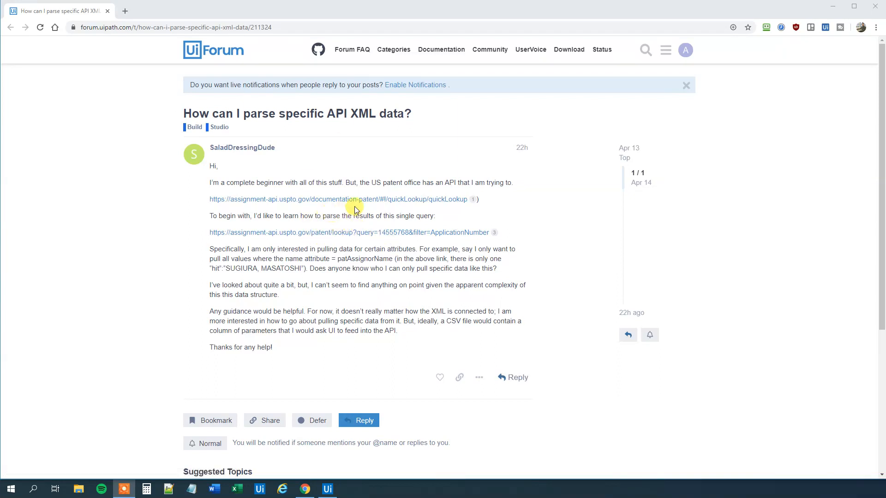
pyautogui.moveTo(348, 232)
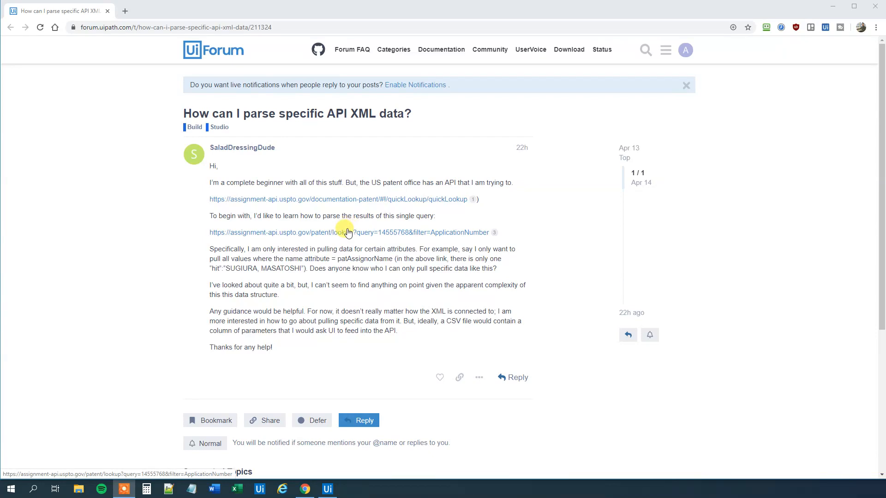
pyautogui.moveTo(315, 249)
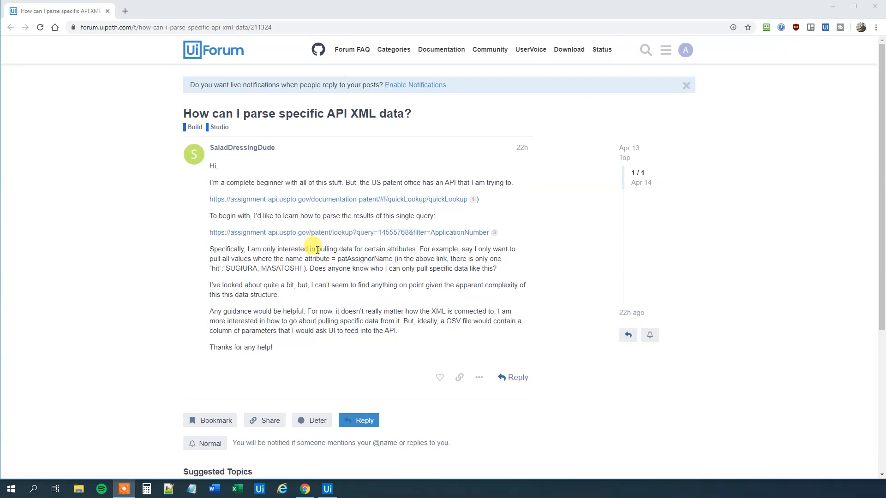
# Open the assignment-api.uspto.gov patent lookup XML results in a new Chrome tab
pyautogui.click(353, 232)
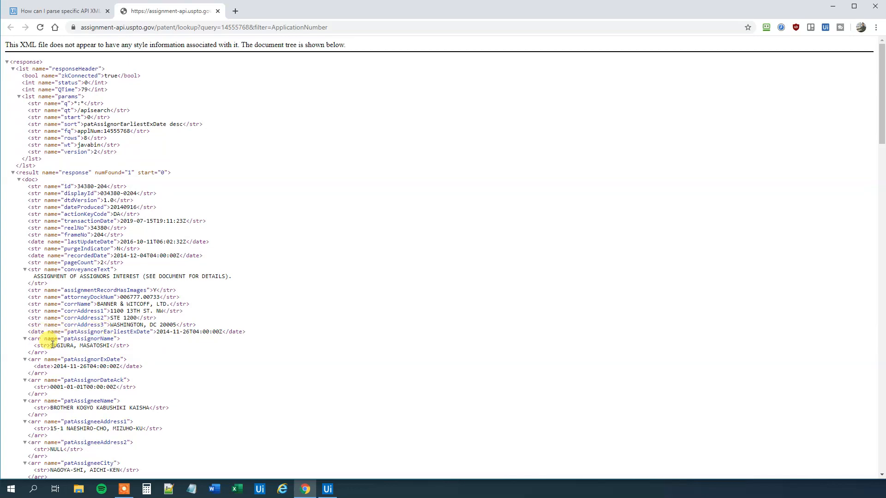
pyautogui.doubleClick(61, 345)
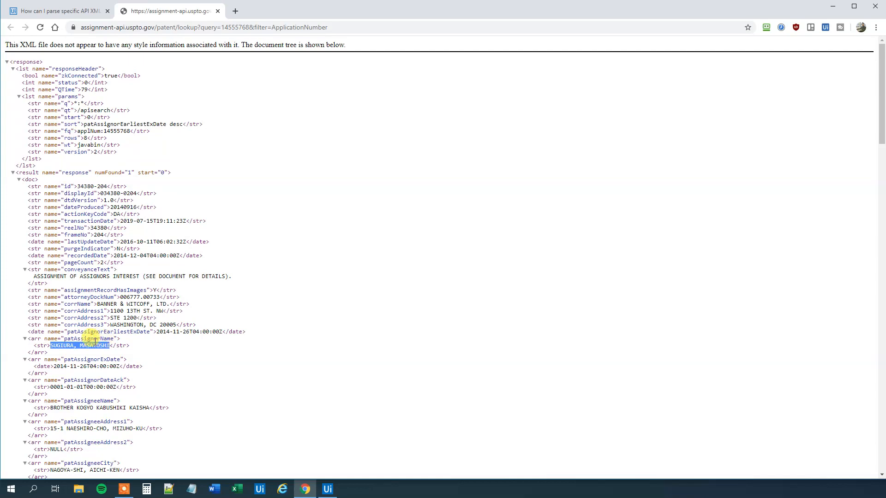
pyautogui.scroll(-3)
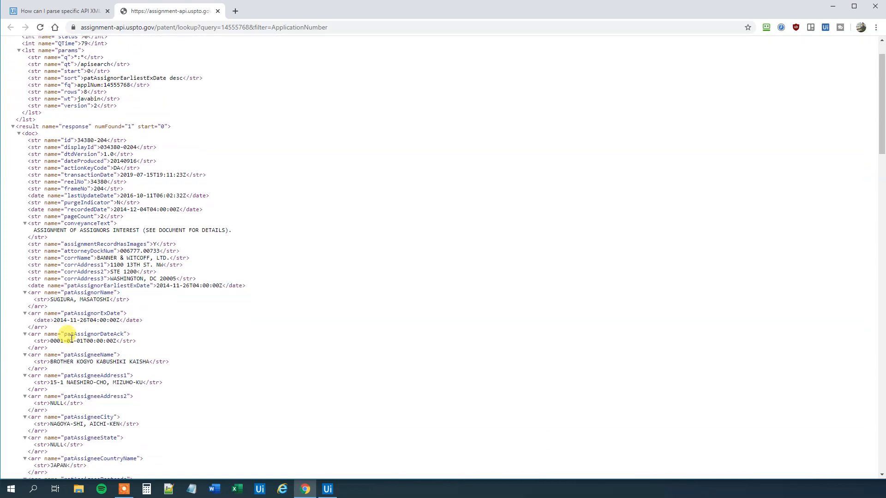
pyautogui.doubleClick(76, 313)
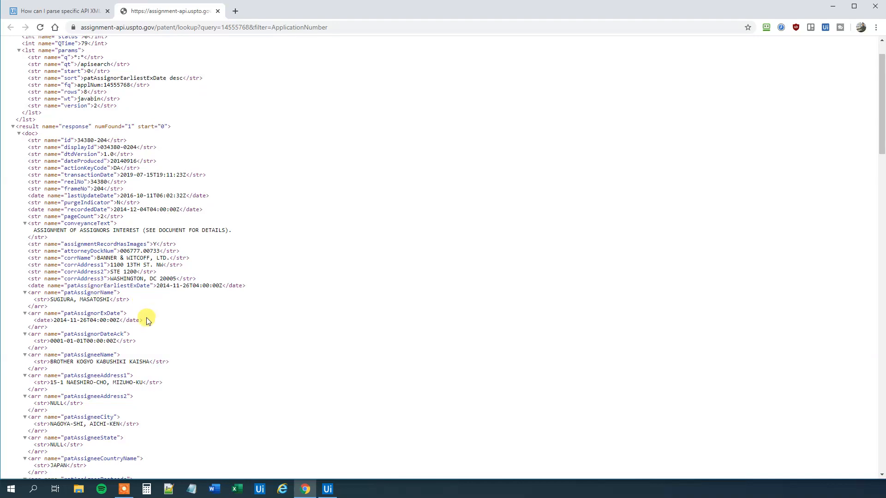
pyautogui.scroll(3)
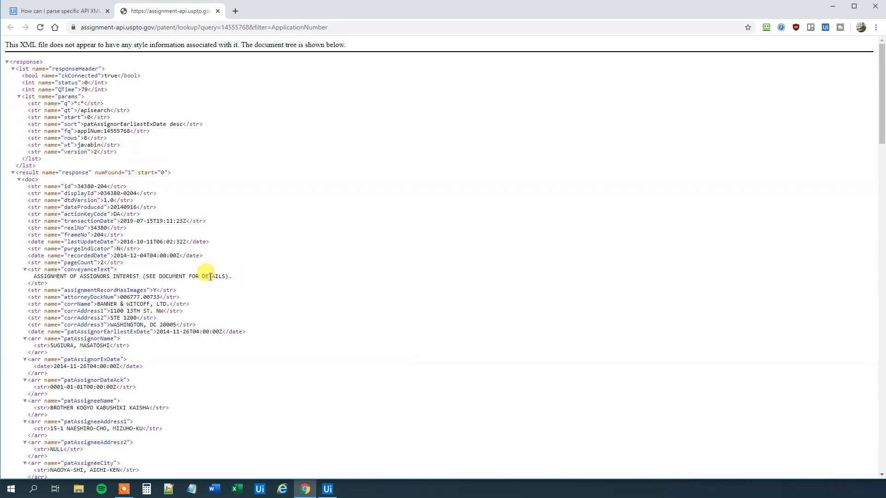
pyautogui.moveTo(360, 476)
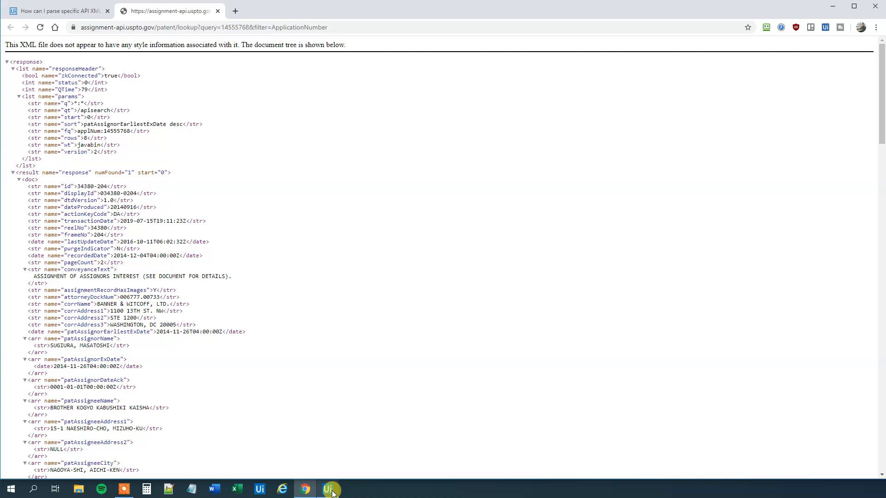
# Search all packages for 'web', install UiPath.Web.Activities, and save the change
pyautogui.click(327, 489)
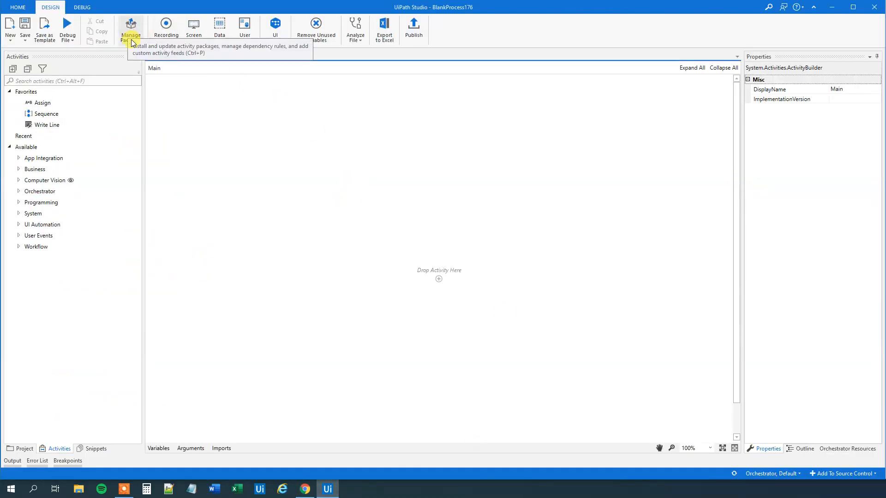
pyautogui.click(130, 28)
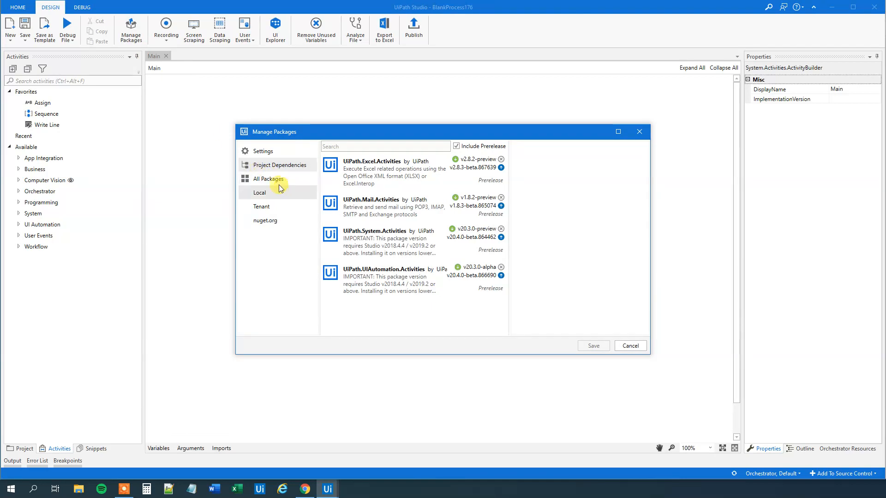
pyautogui.click(267, 179)
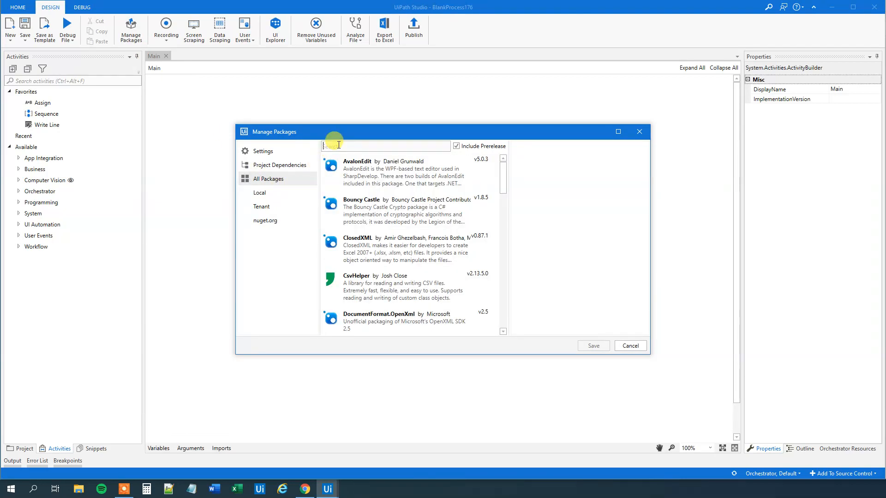
pyautogui.write('web')
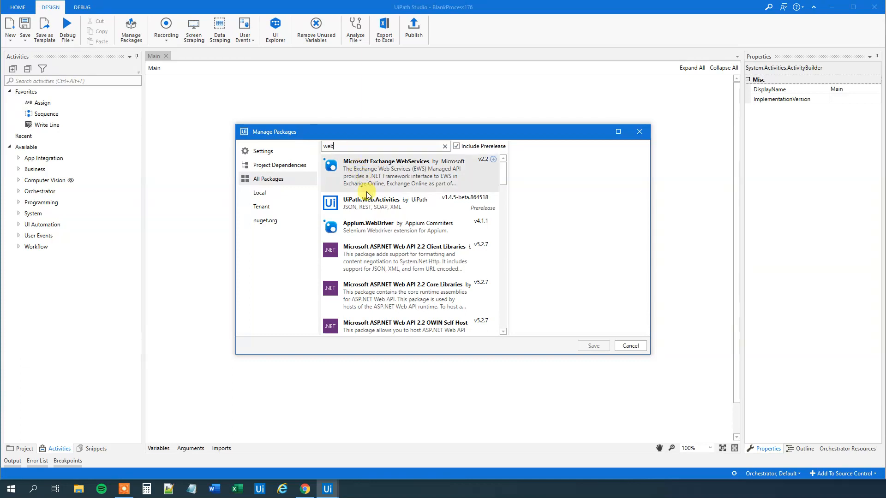
pyautogui.click(371, 204)
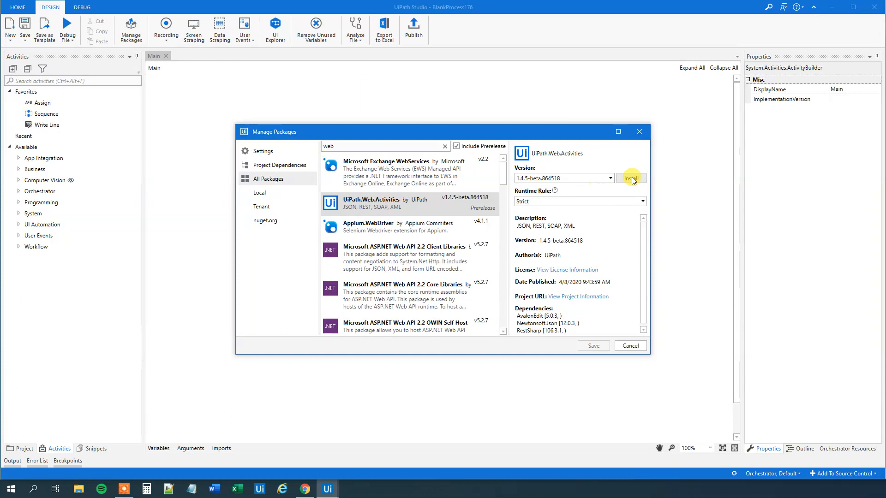
pyautogui.click(630, 178)
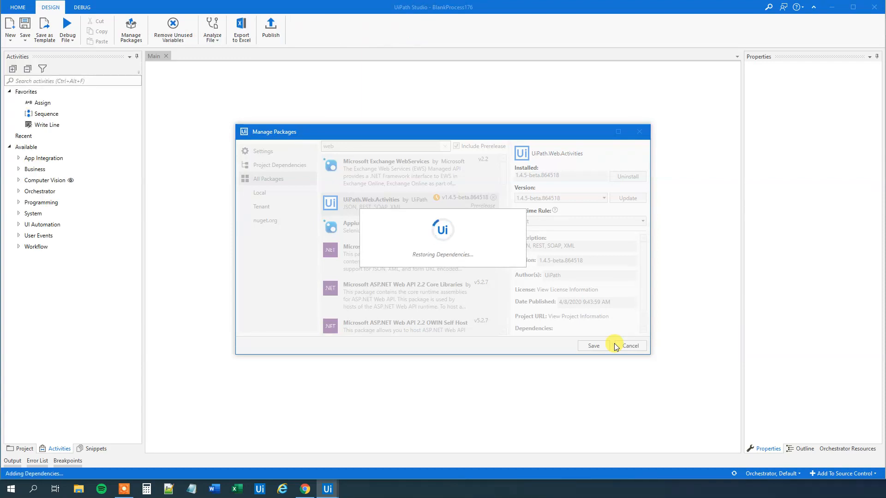
pyautogui.click(592, 345)
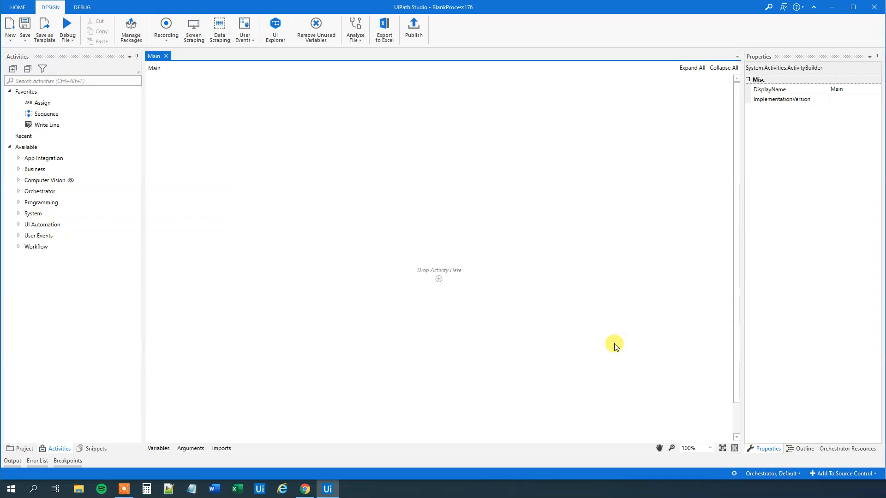
pyautogui.moveTo(334, 388)
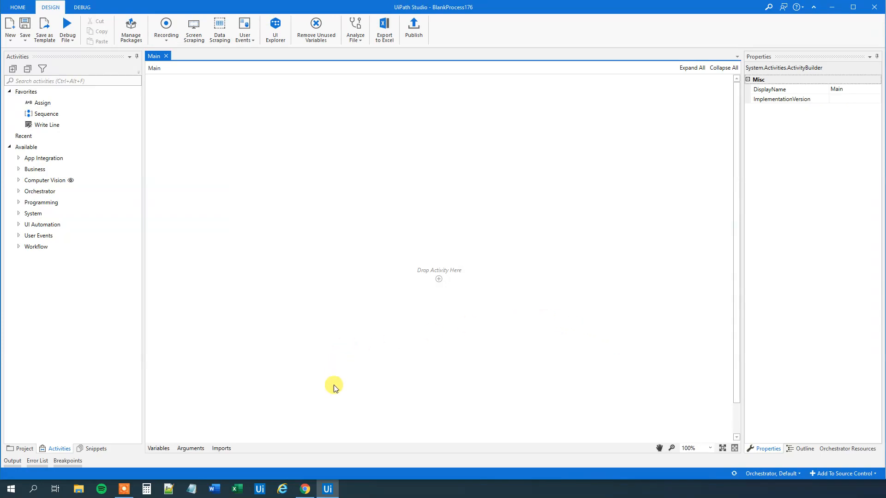
# Save the patent lookup XML page from Chrome as a file, then return to Studio
pyautogui.click(304, 488)
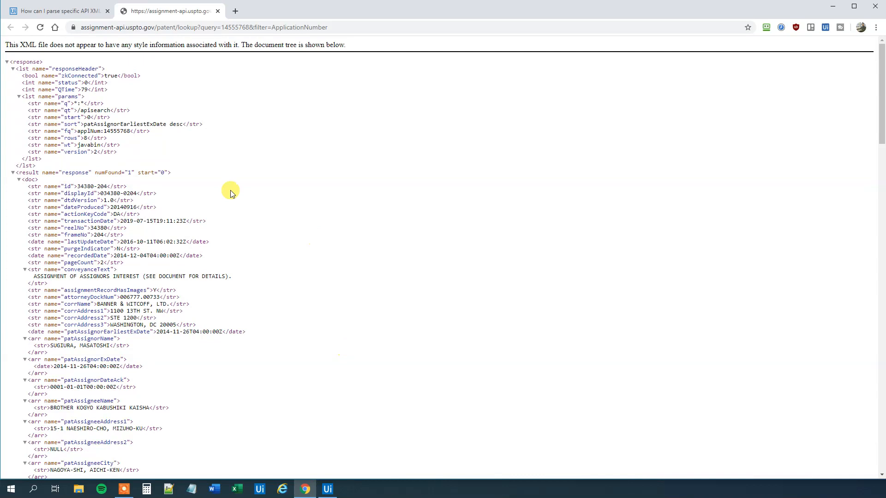
pyautogui.moveTo(204, 235)
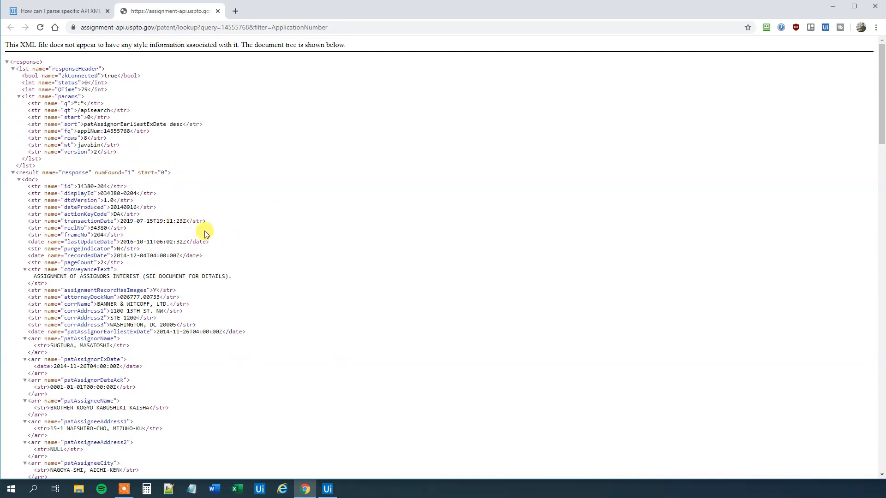
pyautogui.rightClick(202, 186)
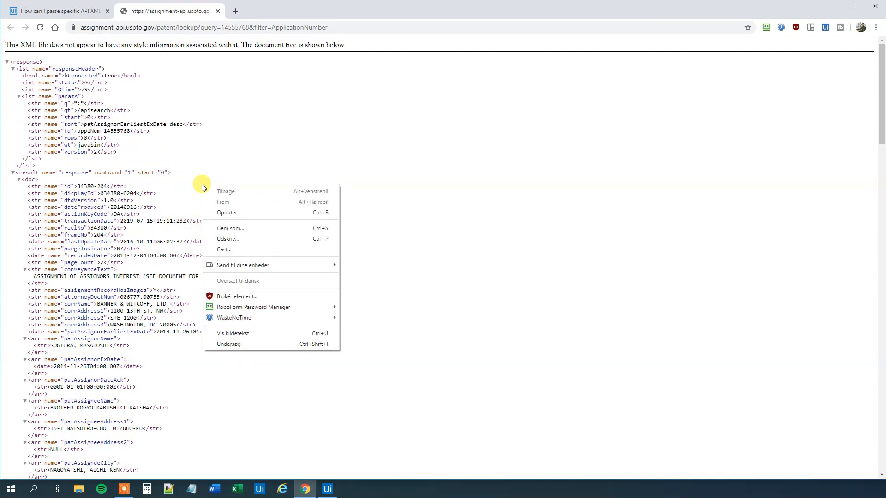
pyautogui.moveTo(229, 228)
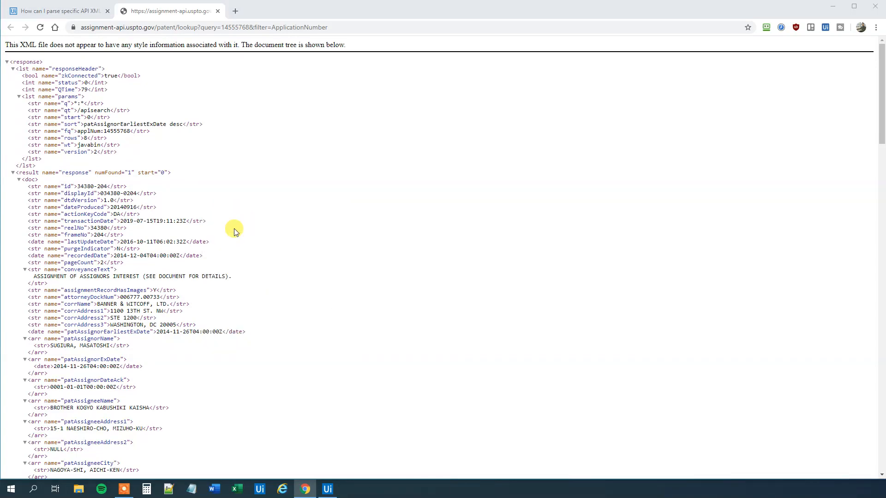
pyautogui.press('ctrl+s')
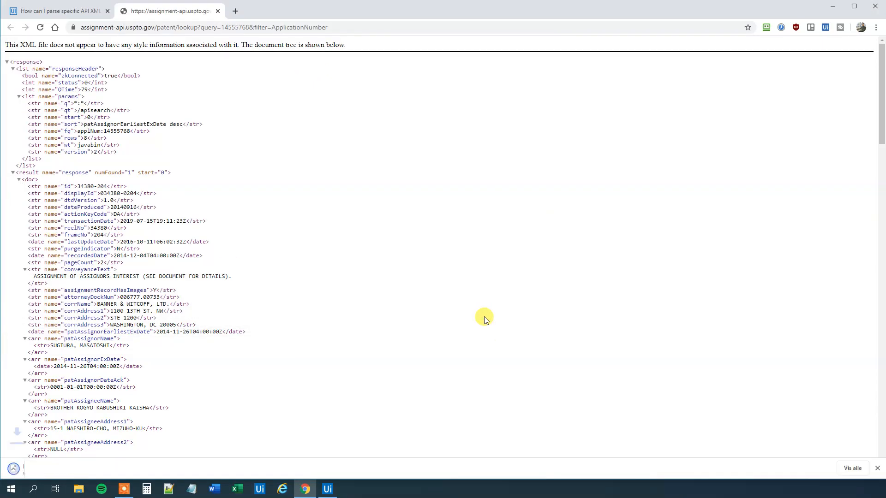
pyautogui.click(327, 489)
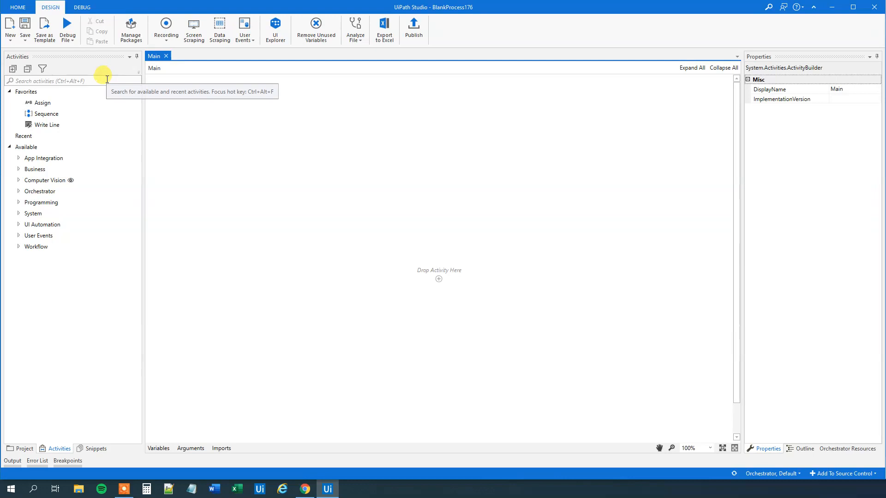
# Add Read Text File reading the saved lookup XML file, outputting to strLookup
pyautogui.write('read')
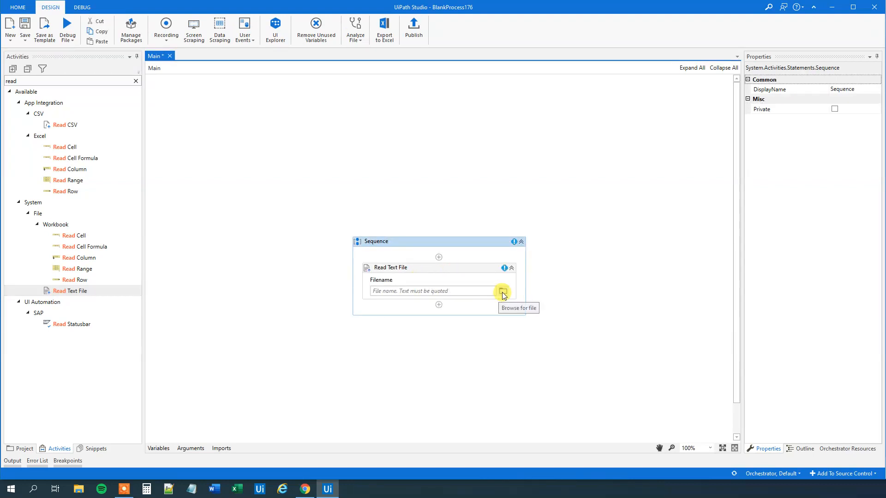
pyautogui.click(502, 292)
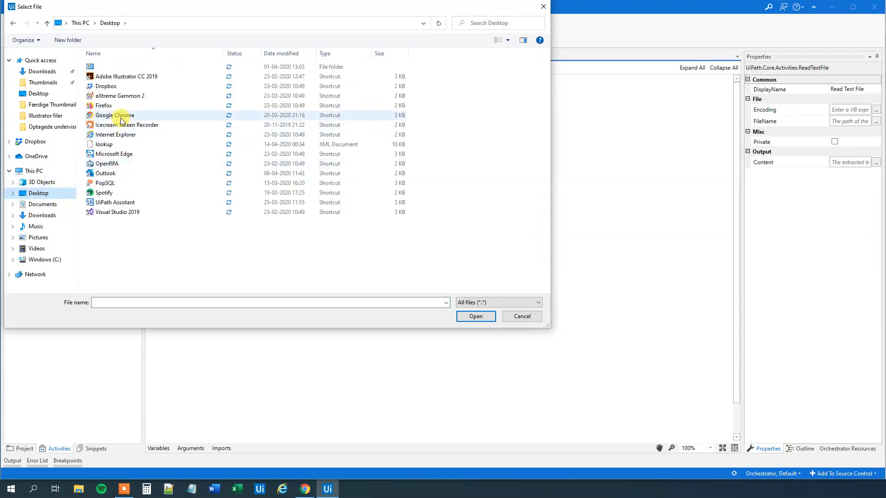
pyautogui.click(103, 144)
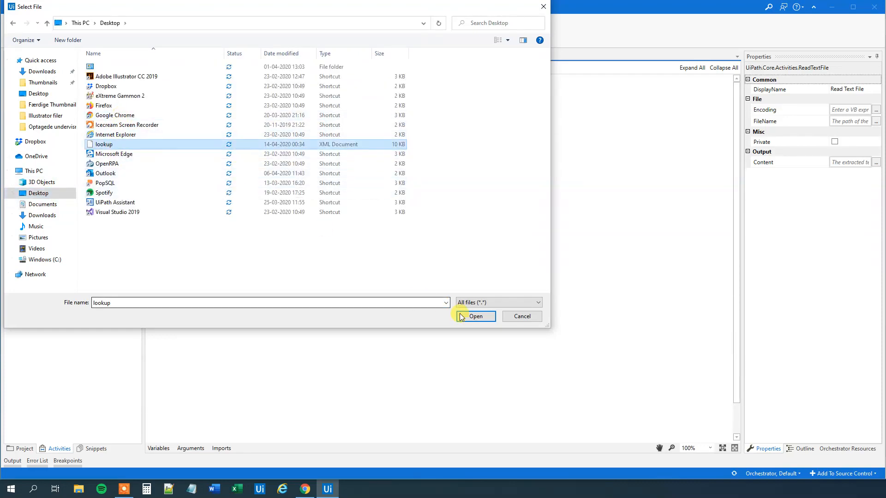
pyautogui.click(476, 316)
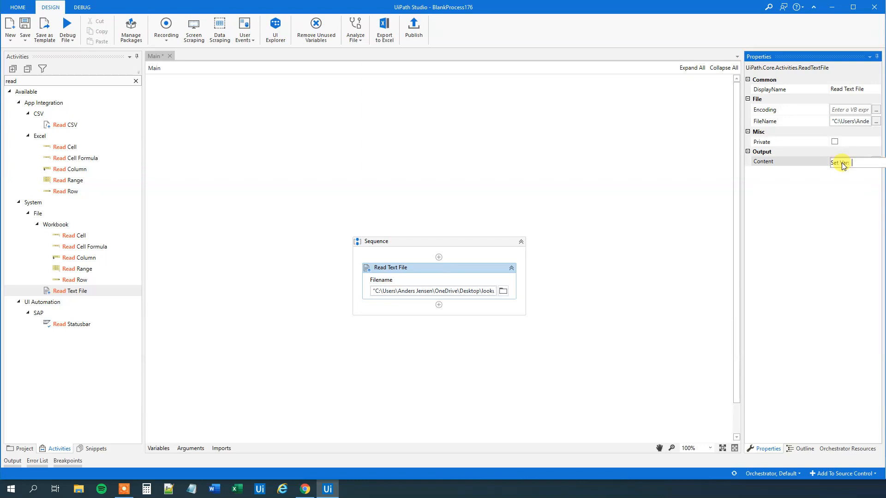
pyautogui.write('strLookup')
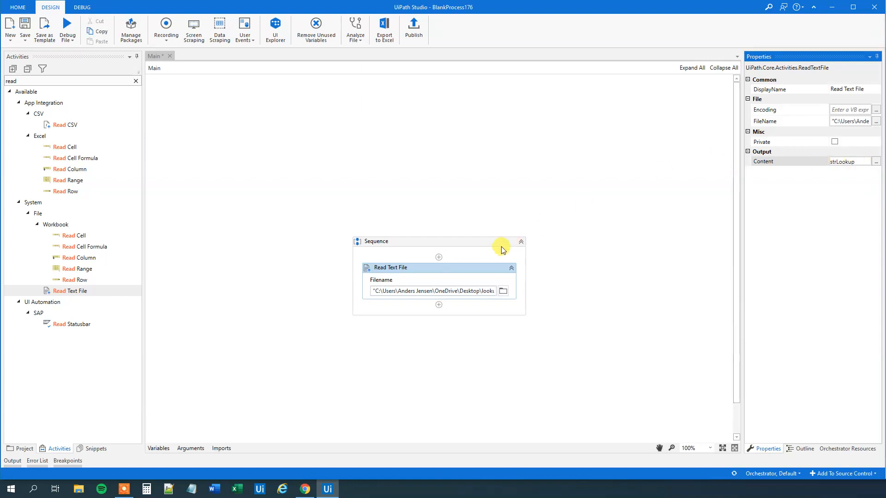
pyautogui.moveTo(496, 259)
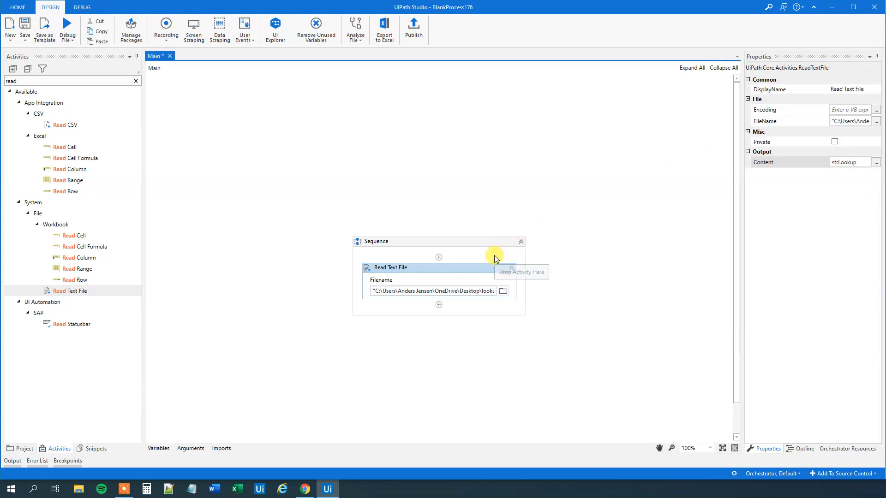
pyautogui.moveTo(389, 231)
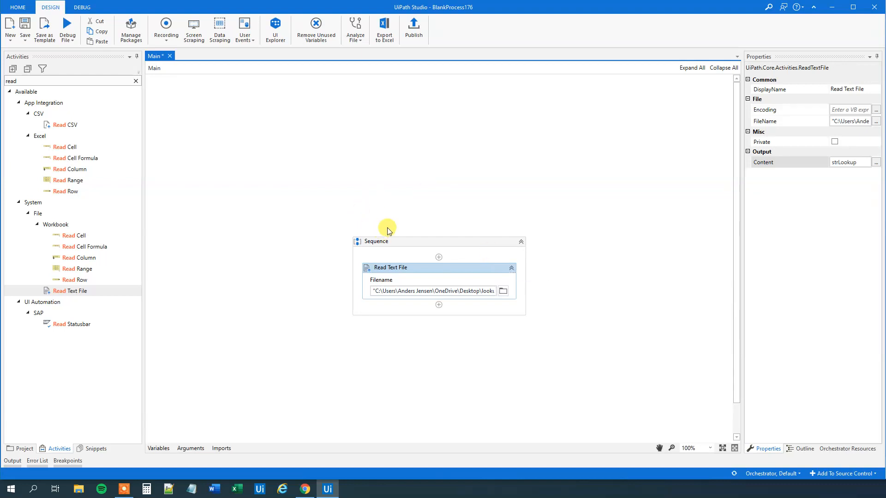
# Add Deserialize XML with XMLString strLookup and output to new XDocument variable xdocLookup
pyautogui.click(136, 81)
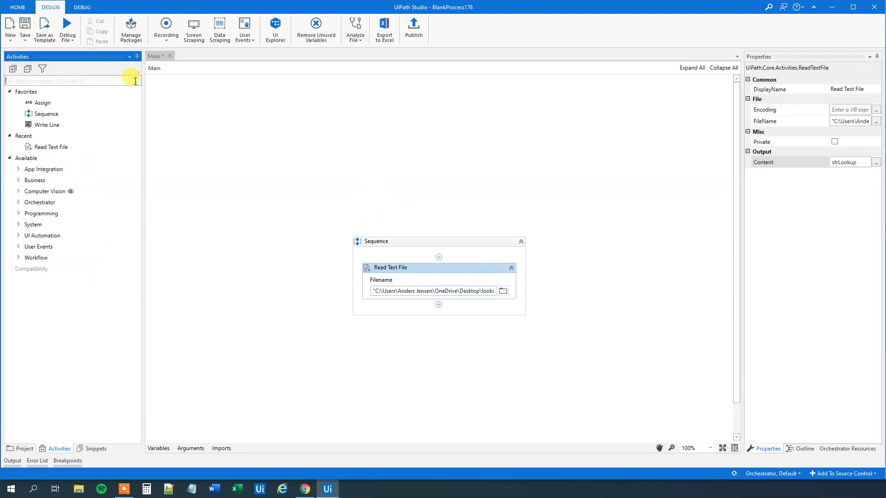
pyautogui.write('deseria')
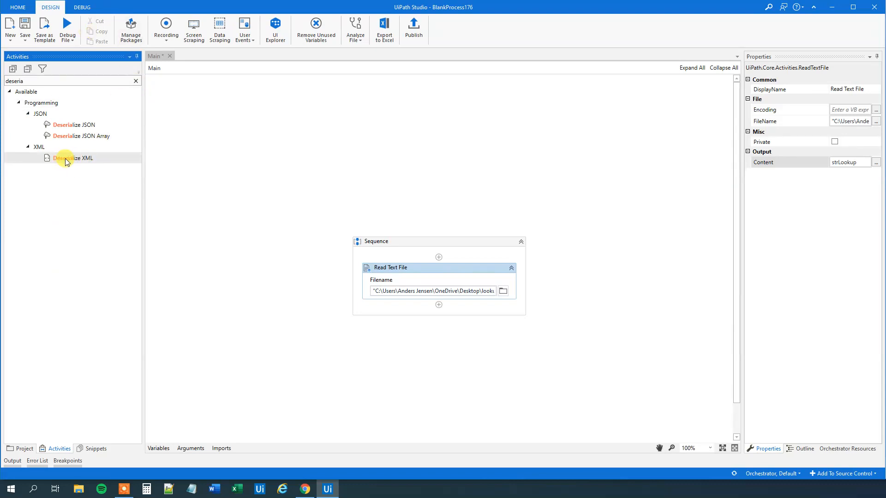
pyautogui.moveTo(93, 128)
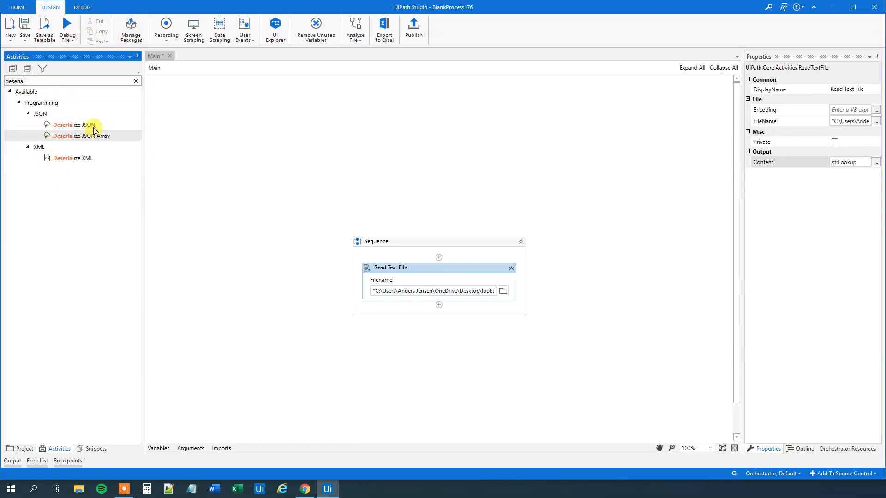
pyautogui.moveTo(120, 72)
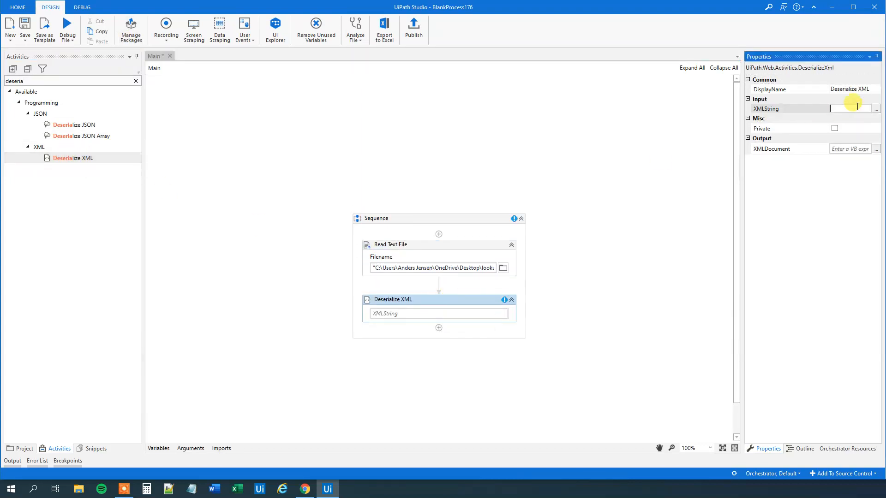
pyautogui.write('strLookup')
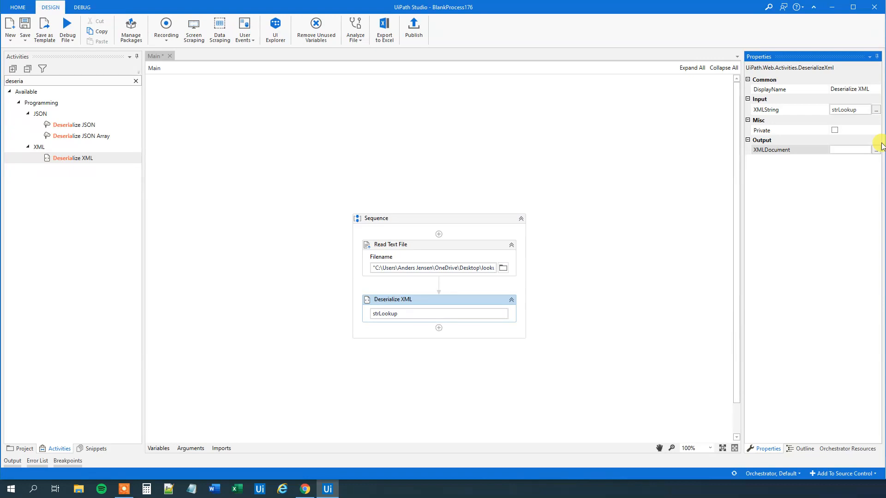
pyautogui.click(850, 150)
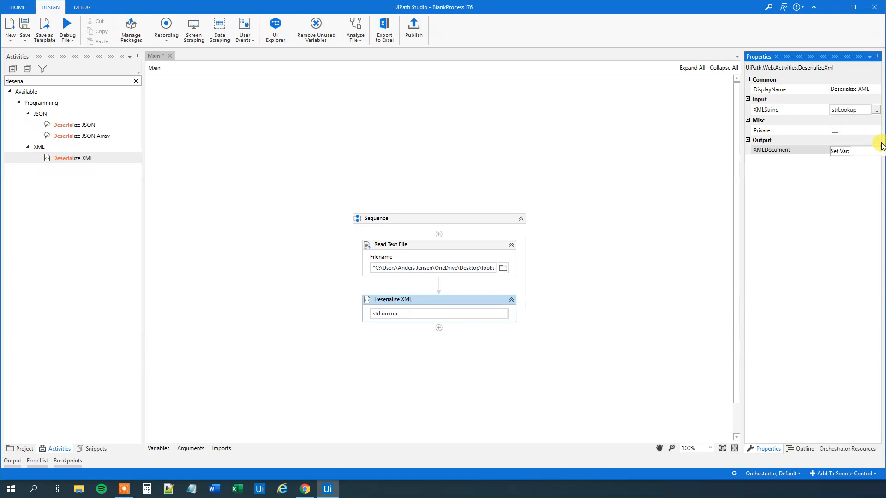
pyautogui.write('xdcd')
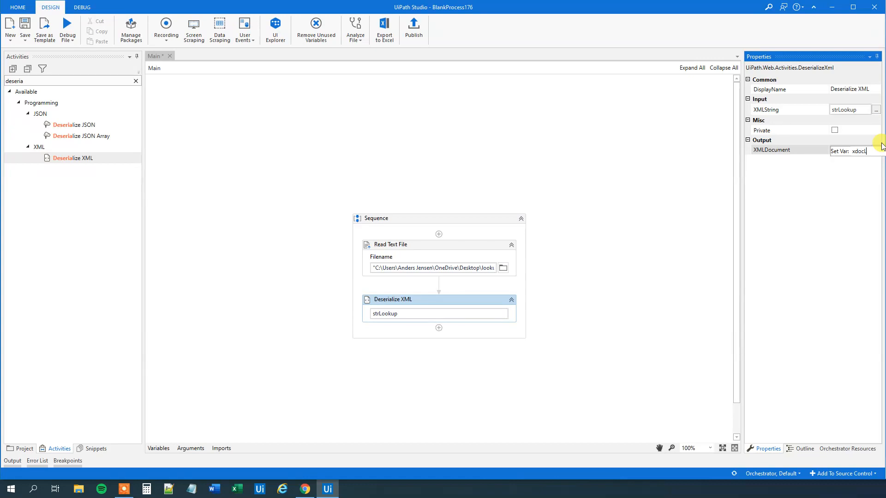
pyautogui.write('Lookup')
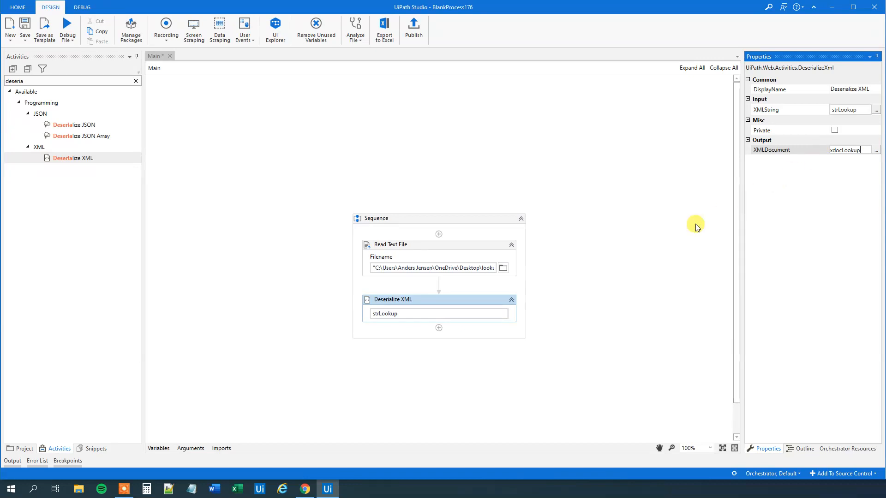
pyautogui.click(158, 448)
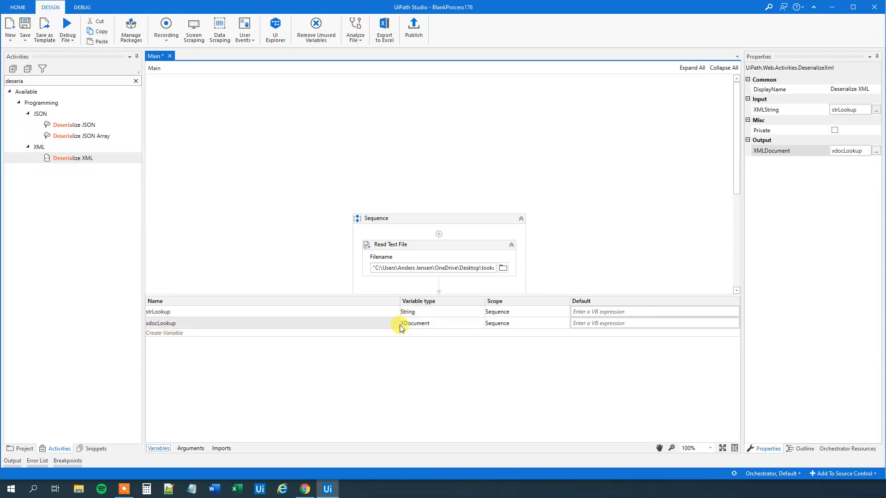
pyautogui.click(159, 448)
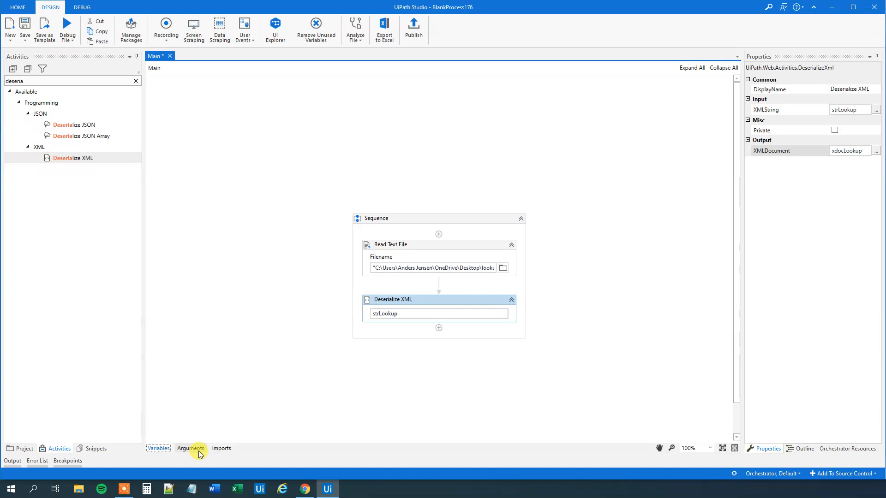
pyautogui.moveTo(287, 479)
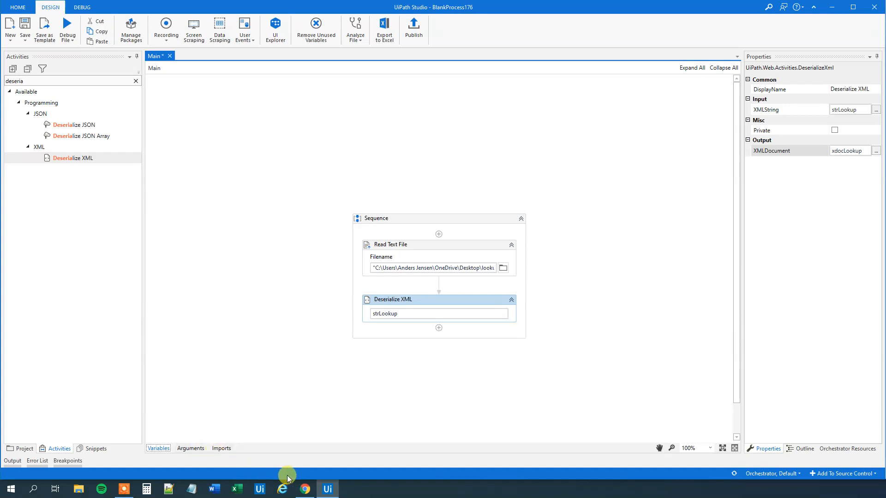
pyautogui.moveTo(297, 479)
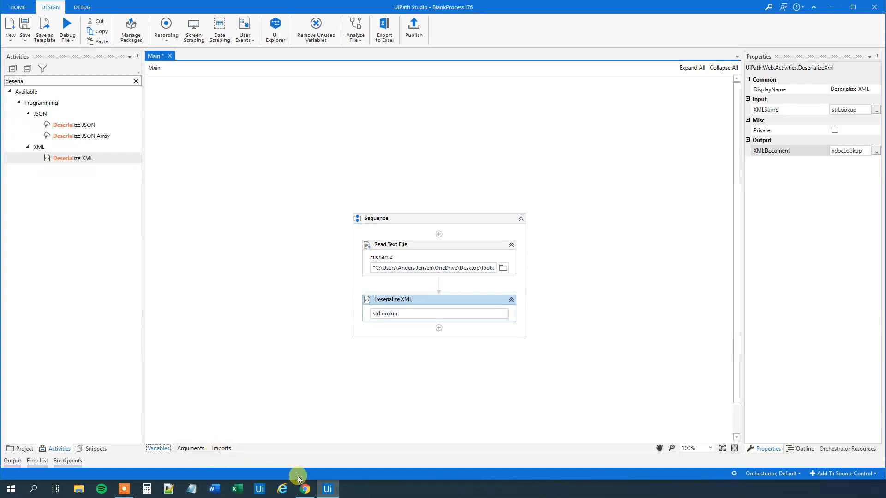
pyautogui.moveTo(136, 81)
pyautogui.write('for each')
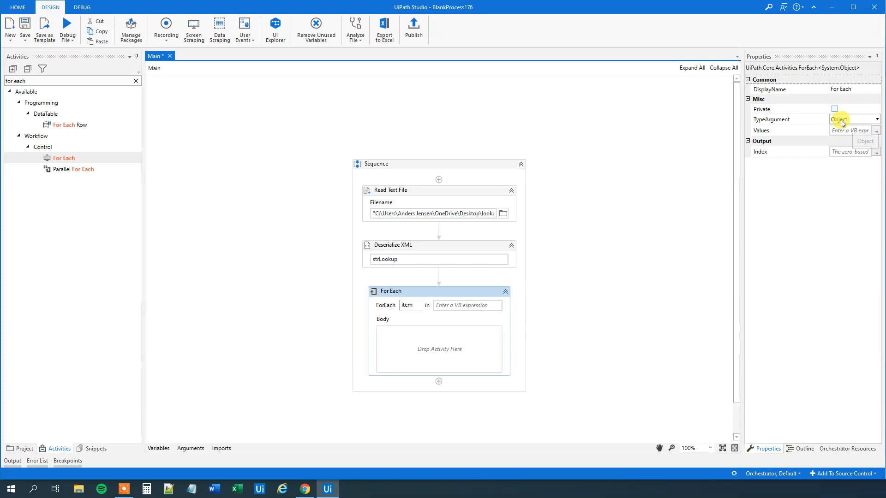
# Set the For Each TypeArgument to System.Xml.Linq.XElement via Browse for Types
pyautogui.click(853, 119)
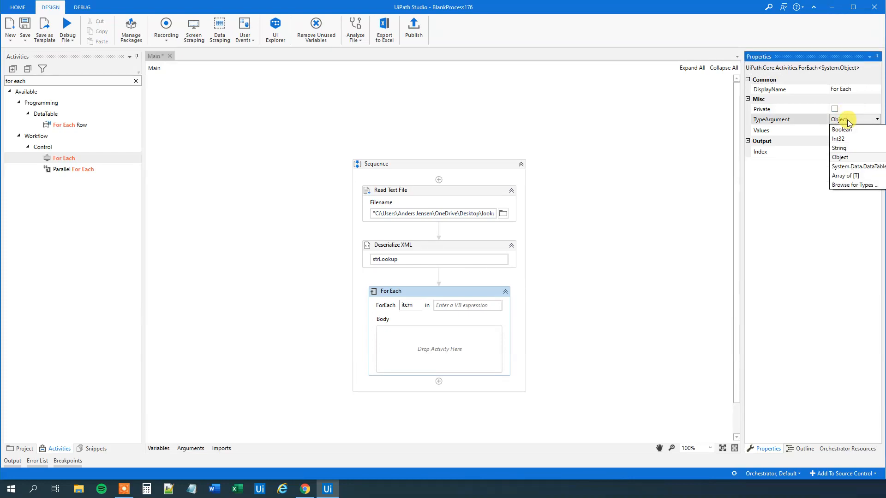
pyautogui.click(854, 185)
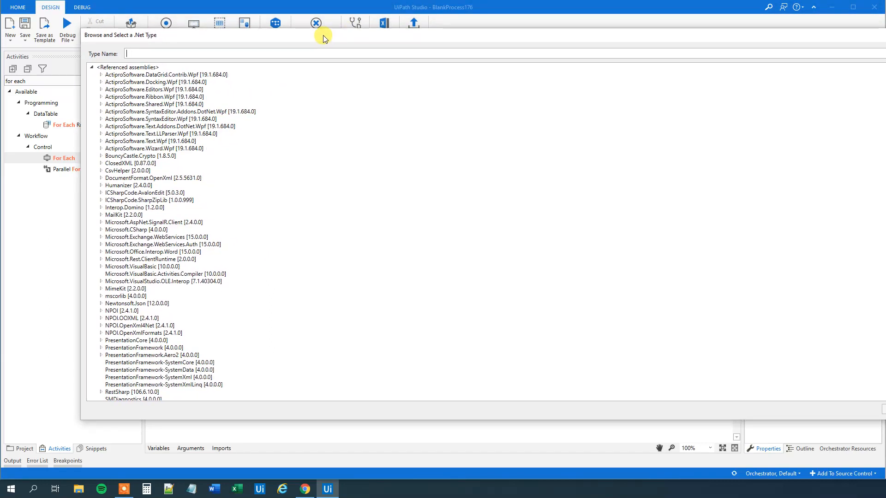
pyautogui.moveTo(322, 39)
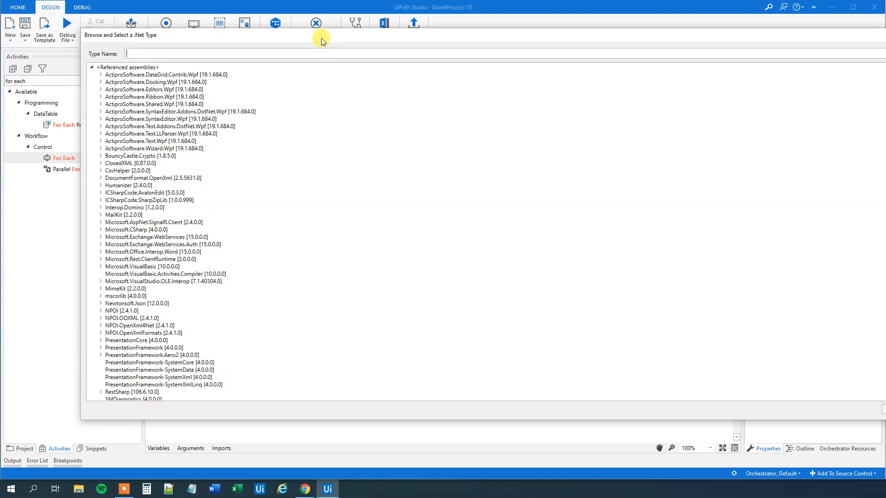
pyautogui.write('xele')
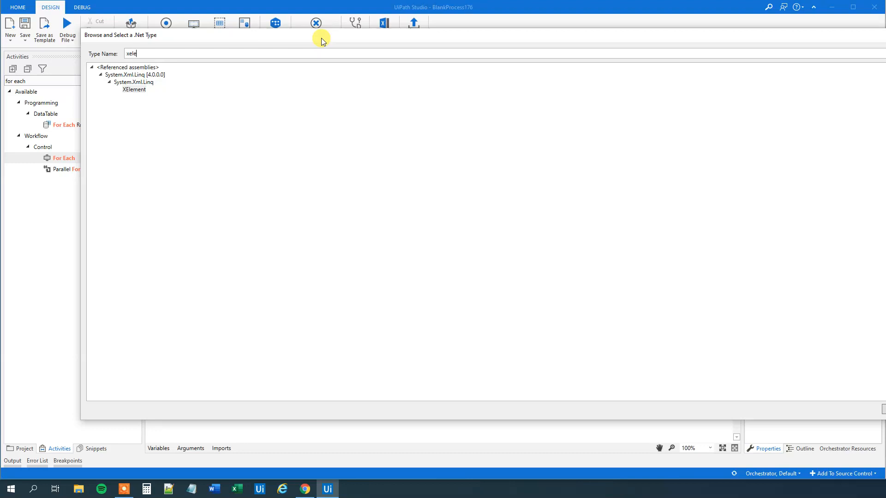
pyautogui.moveTo(143, 91)
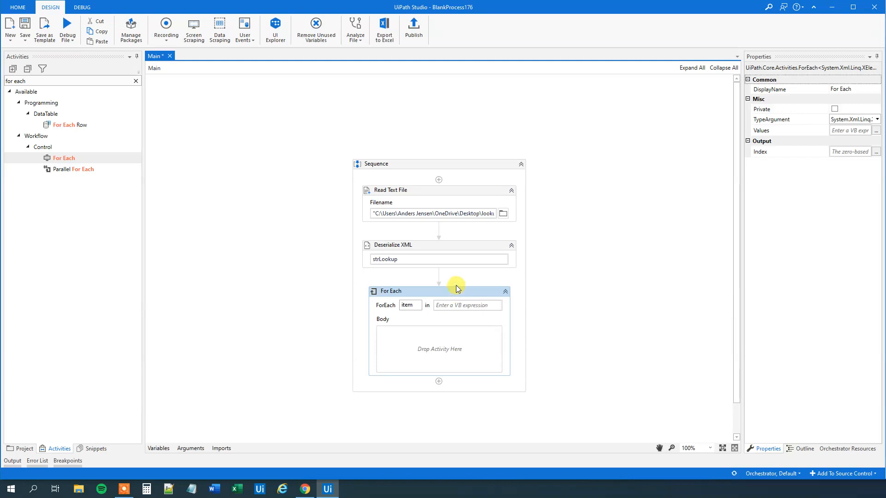
pyautogui.moveTo(291, 489)
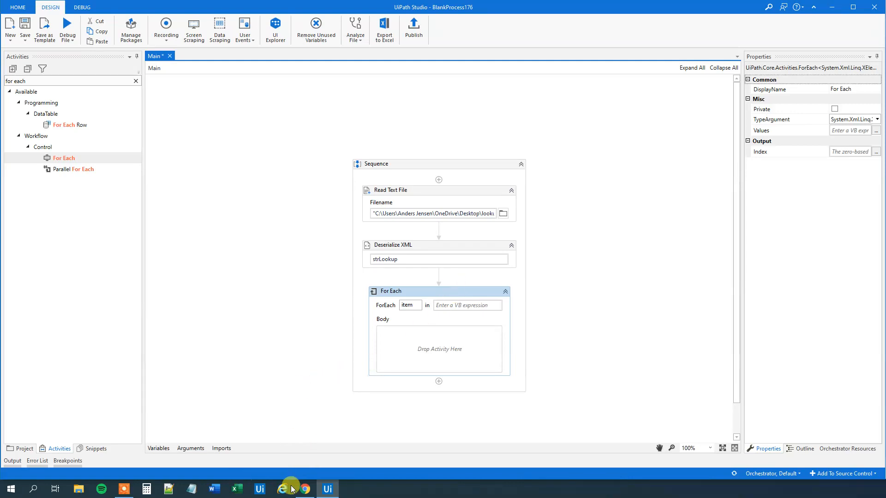
# Scroll through the patent XML response in Chrome, then return to UiPath Studio
pyautogui.click(305, 489)
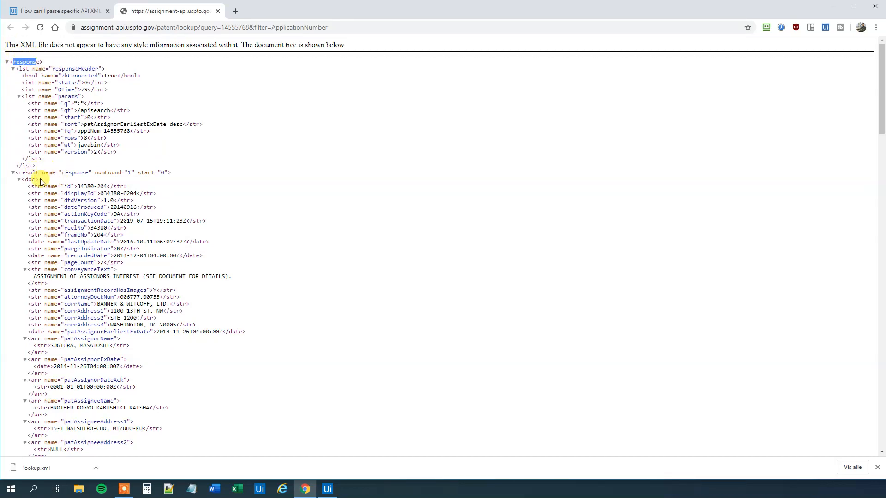
pyautogui.moveTo(16, 338)
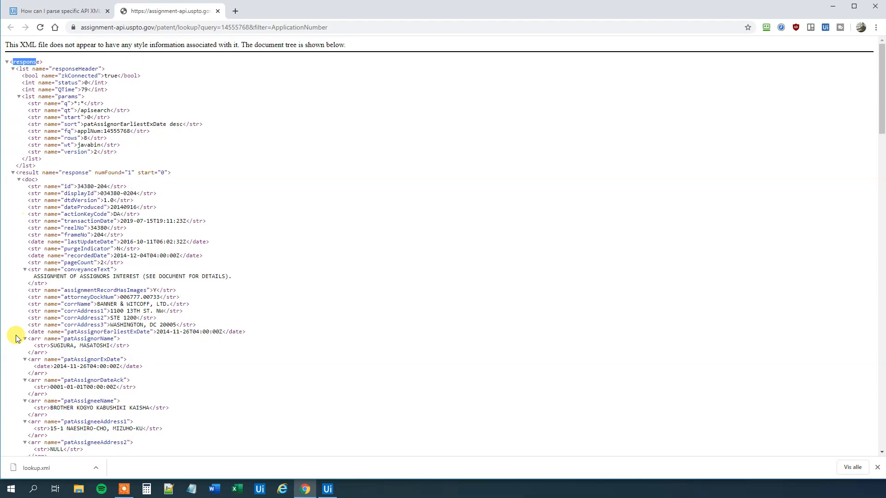
pyautogui.scroll(3)
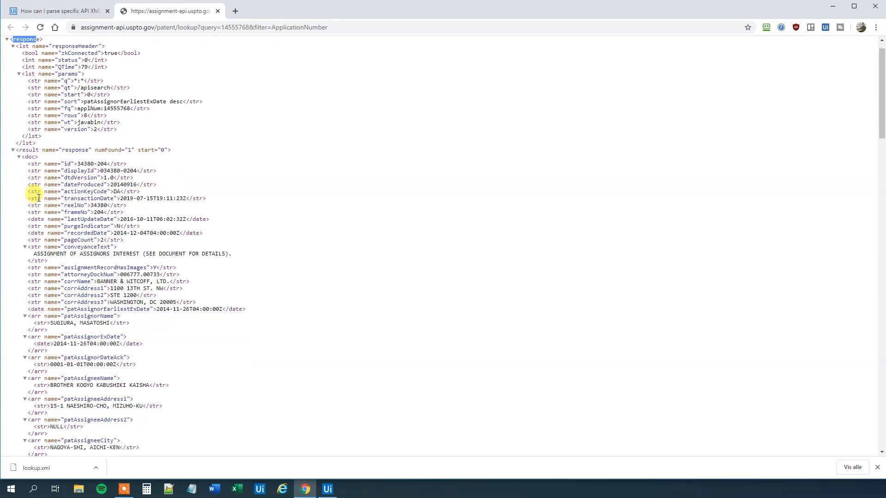
pyautogui.scroll(-3)
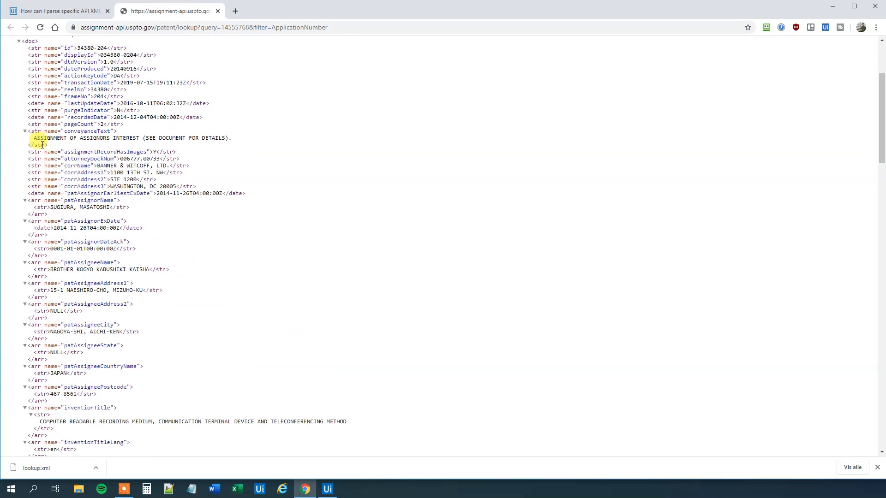
pyautogui.scroll(-3)
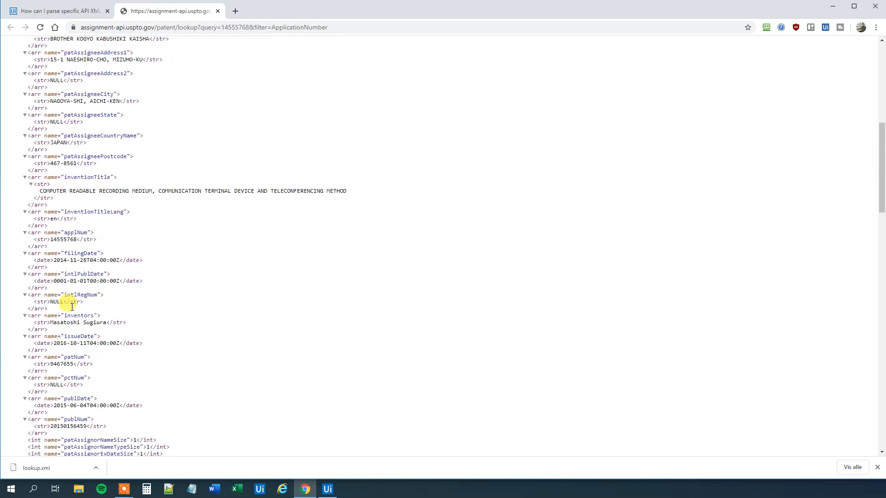
pyautogui.scroll(-3)
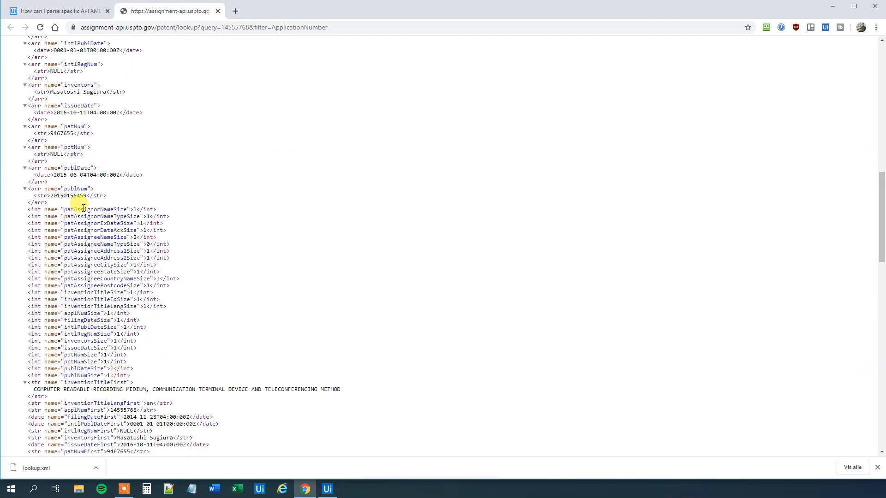
pyautogui.scroll(-3)
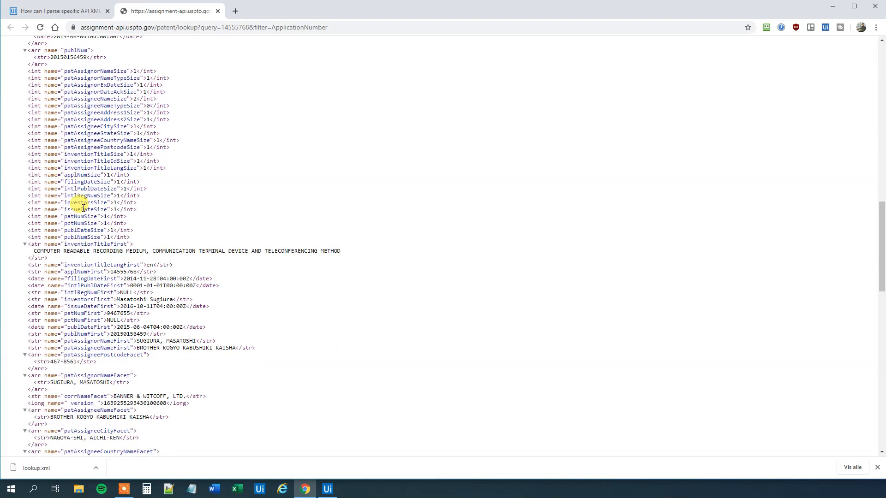
pyautogui.scroll(-3)
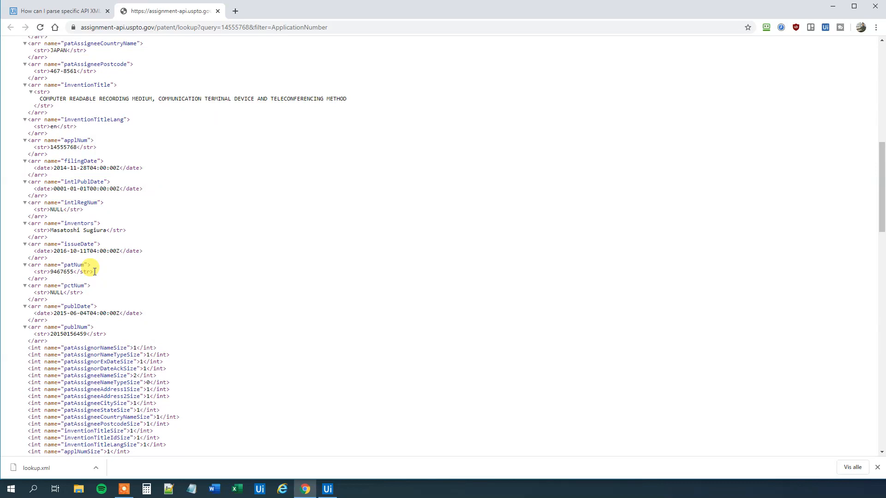
pyautogui.scroll(3)
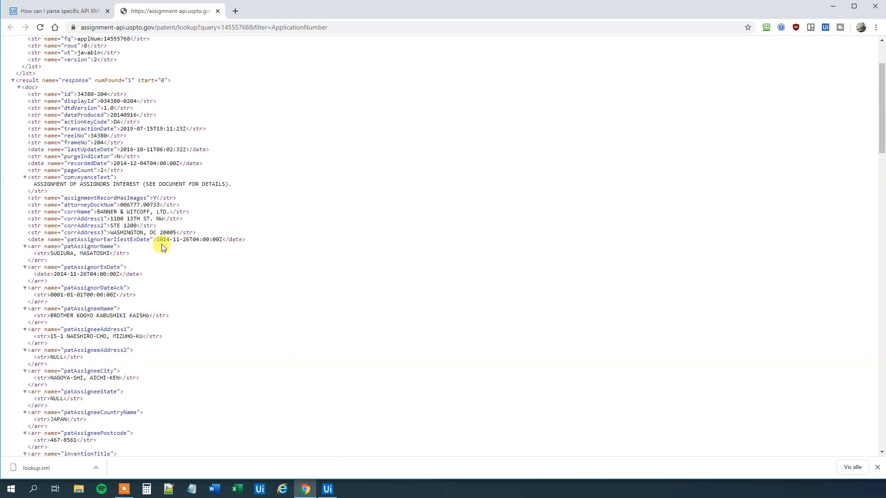
pyautogui.scroll(3)
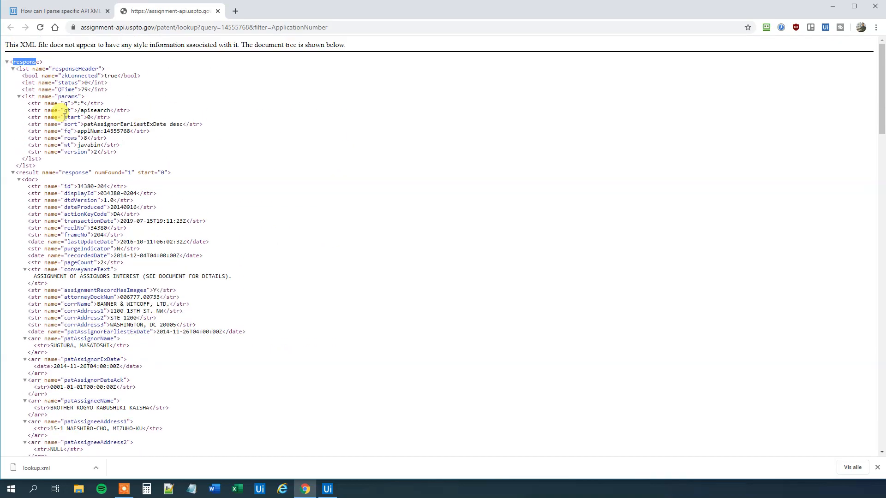
pyautogui.click(326, 489)
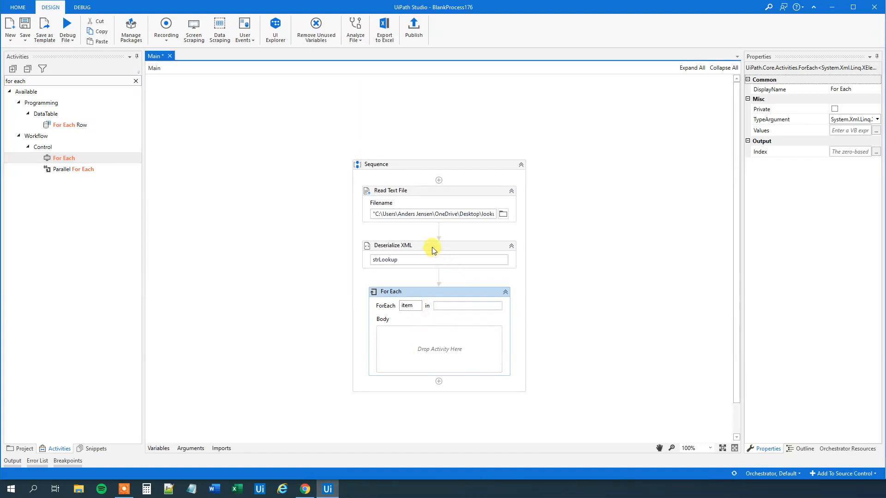
# Select the For Each loop and start its Values expression with xdocLookup
pyautogui.click(392, 245)
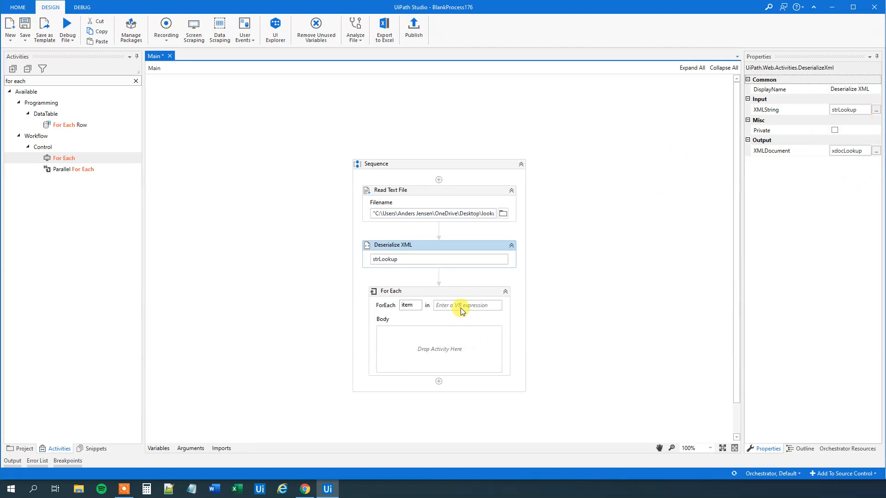
pyautogui.click(389, 291)
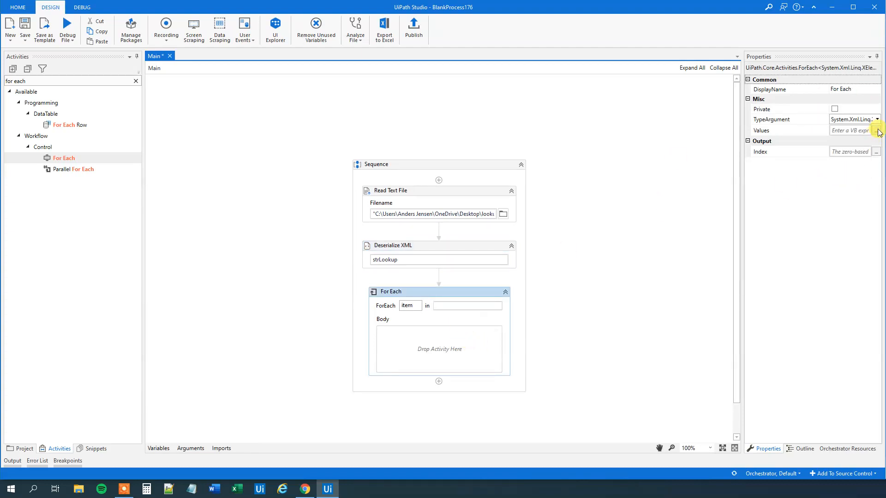
pyautogui.click(876, 131)
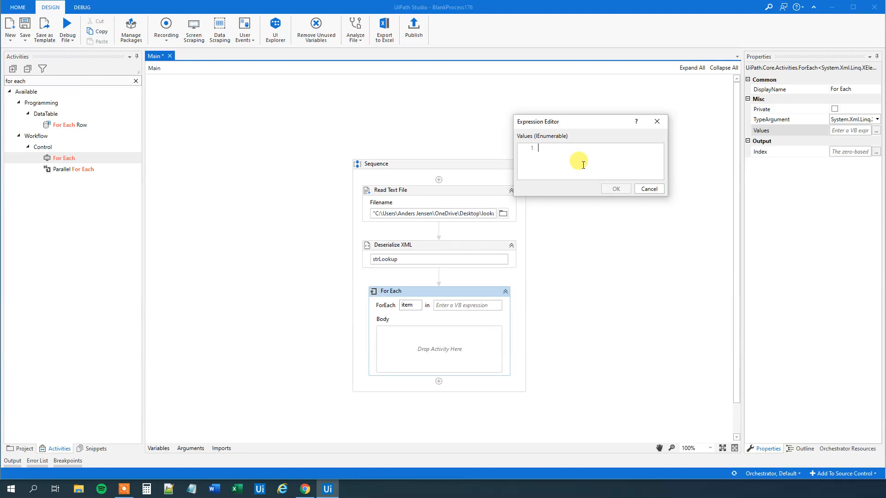
pyautogui.write('xdocLookup')
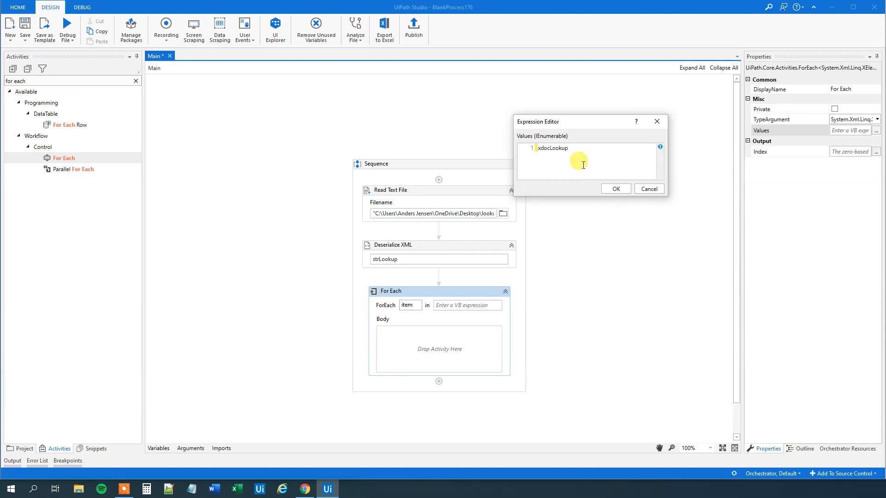
pyautogui.write('.Element')
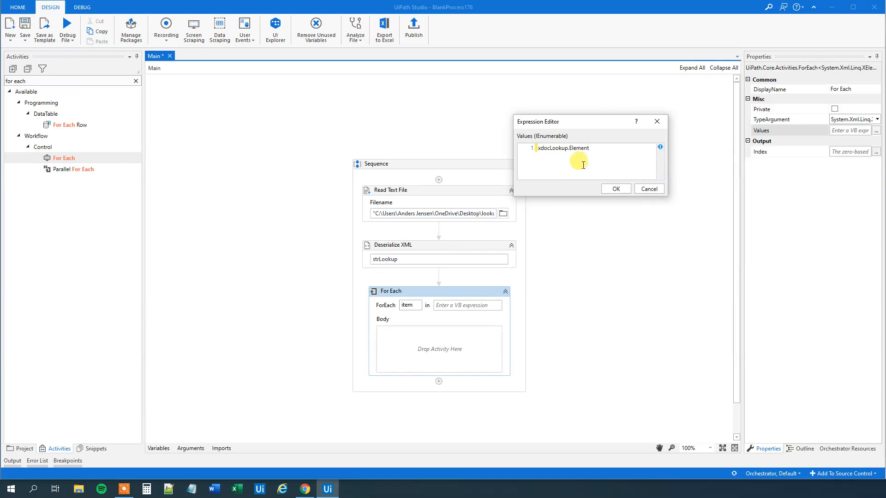
pyautogui.moveTo(304, 487)
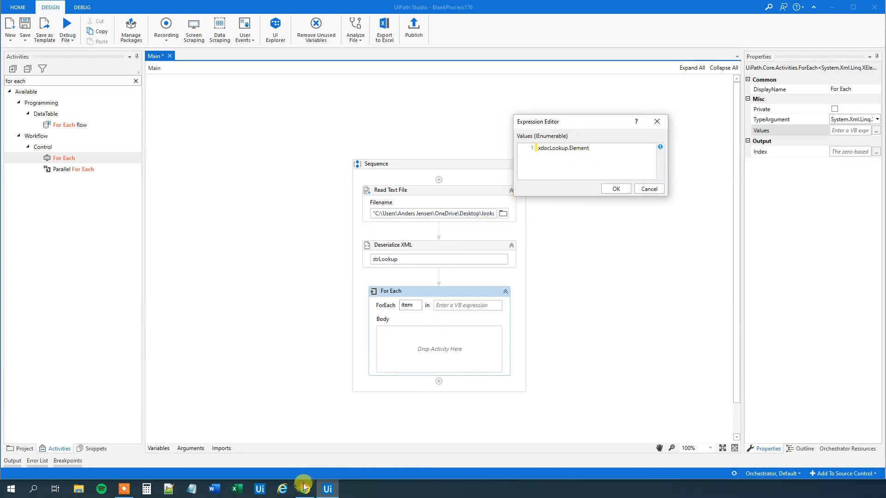
# Check the XML structure, then extend the expression with .Element("response").Element("result")
pyautogui.click(304, 489)
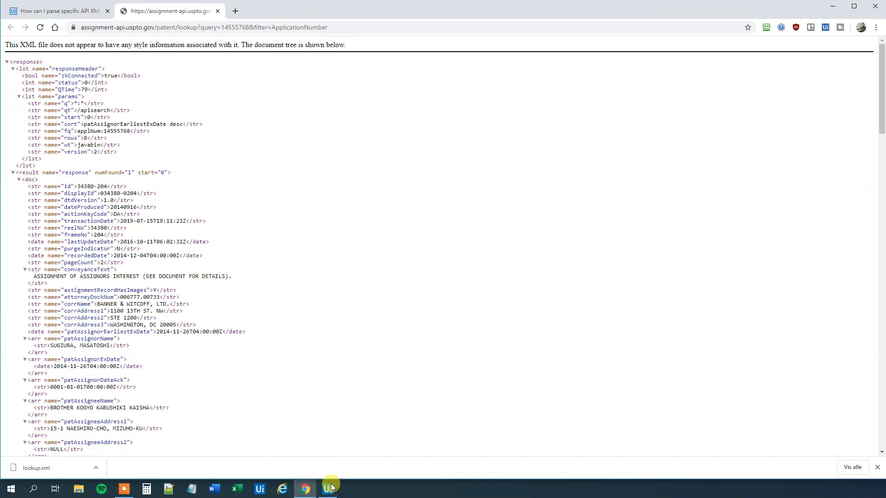
pyautogui.click(326, 489)
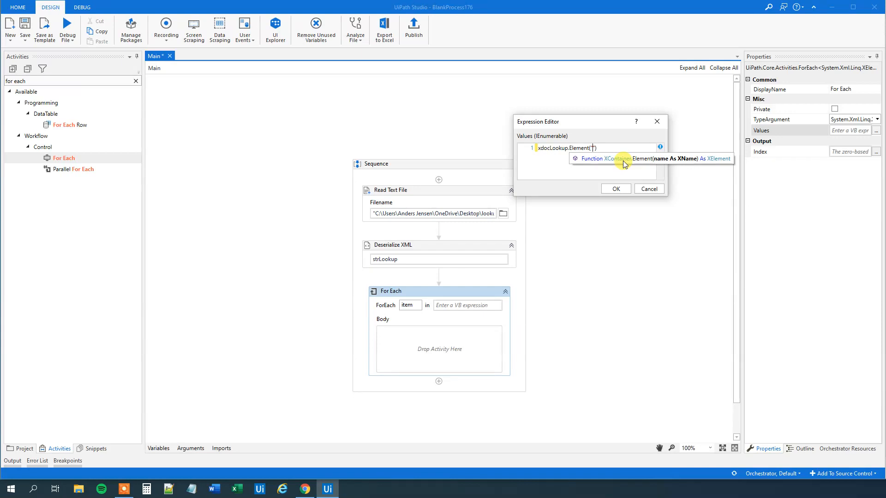
pyautogui.write('response')
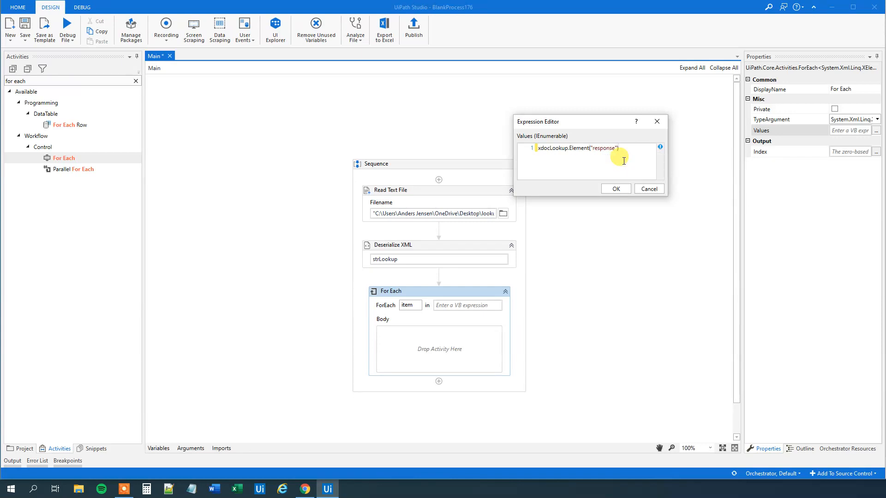
pyautogui.write('.e')
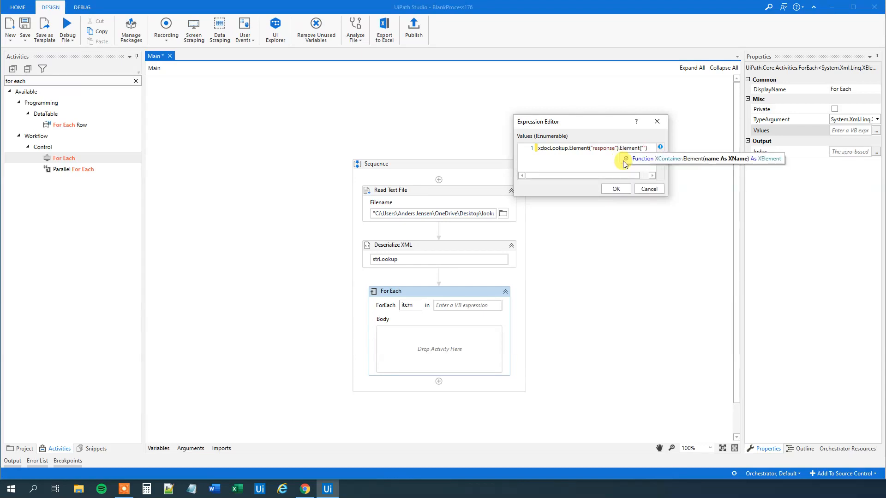
pyautogui.write('result')
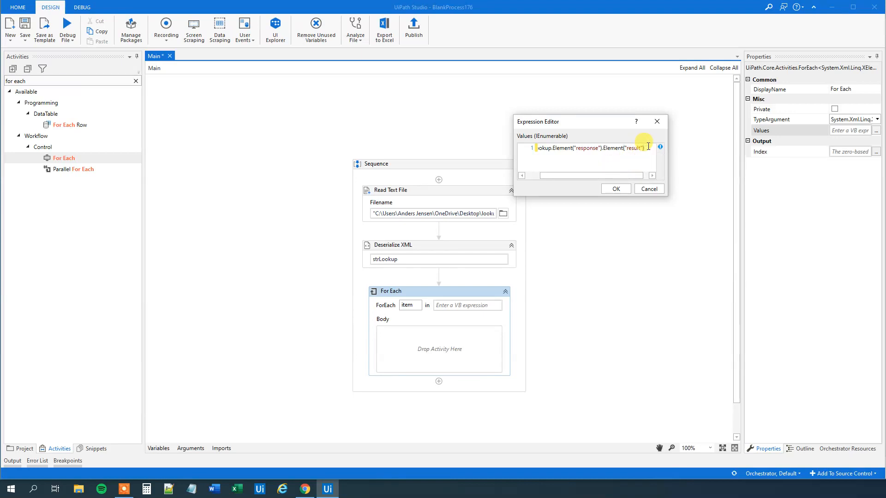
pyautogui.write('.')
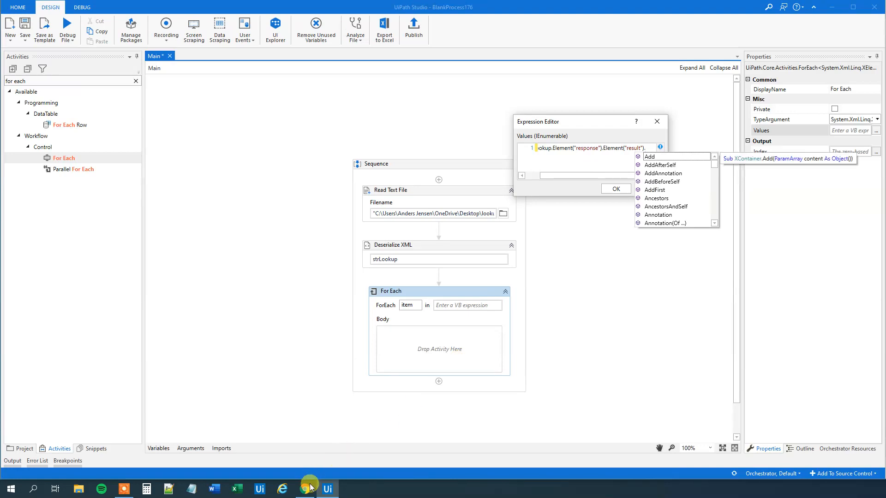
pyautogui.click(305, 488)
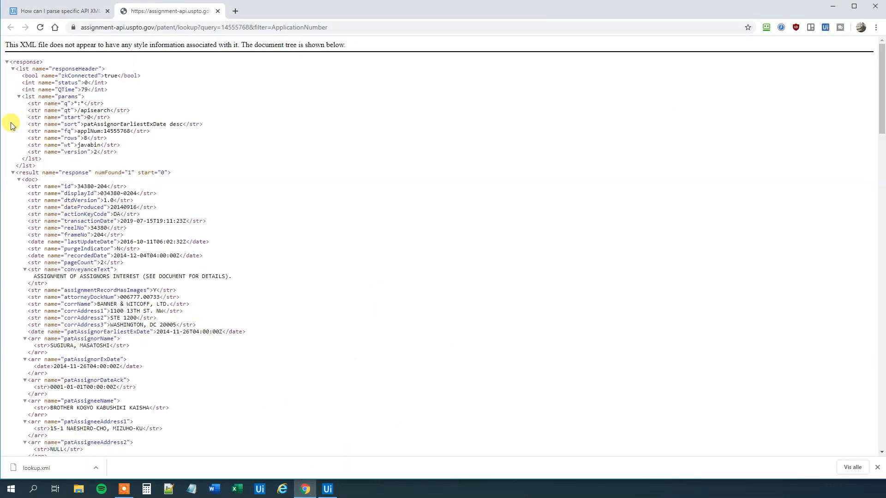
# Inspect the patent XML tree in Chrome again, then return to the loop expression
pyautogui.doubleClick(26, 172)
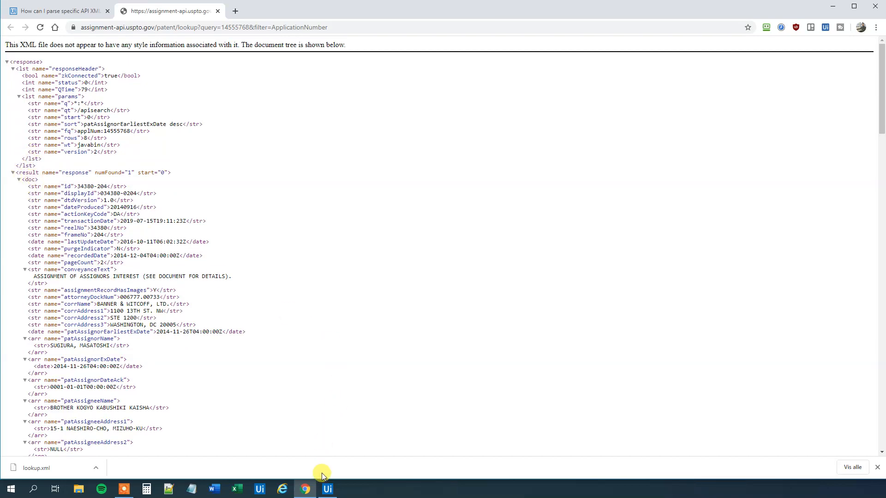
pyautogui.click(327, 488)
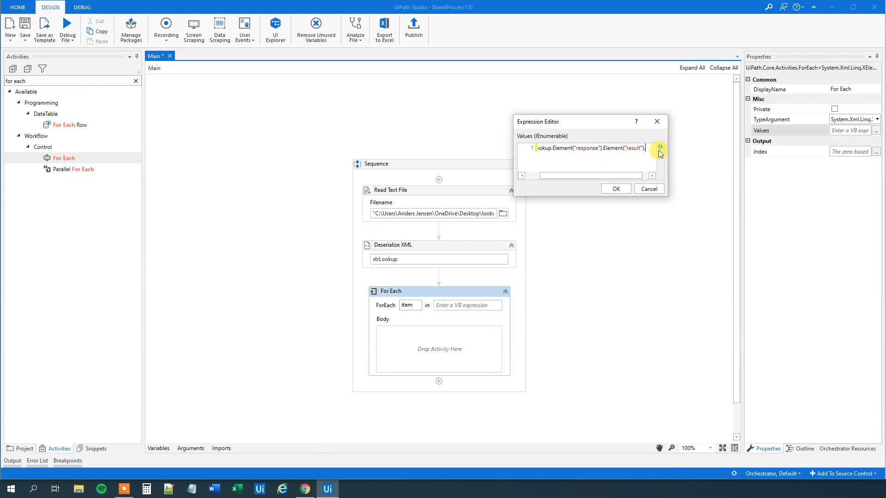
# Append .Elements after Element("result") in the loop expression using IntelliSense
pyautogui.write('.ele')
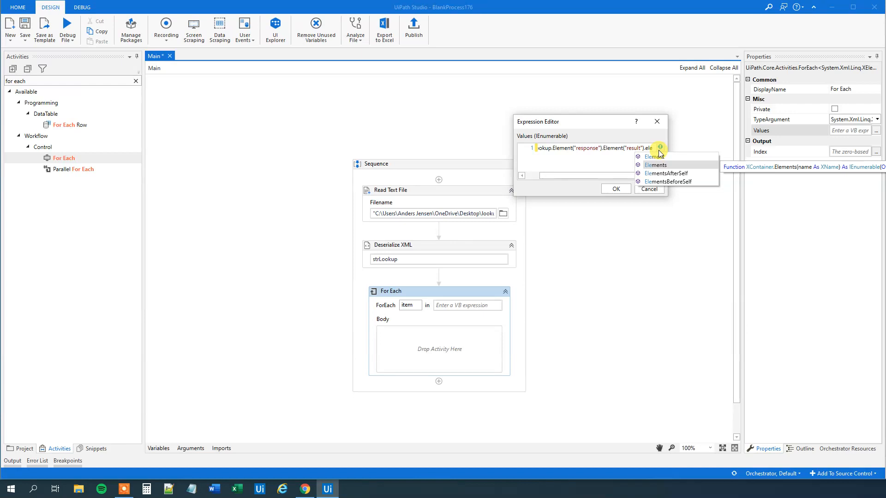
pyautogui.click(655, 165)
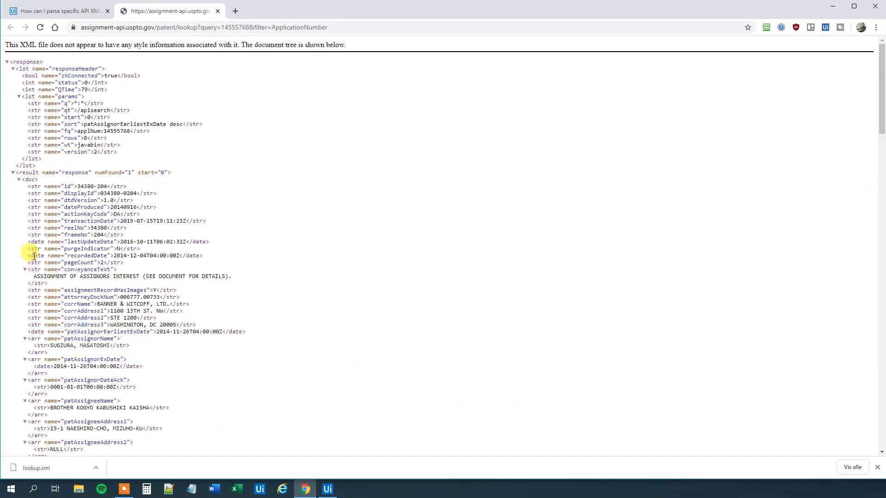
pyautogui.moveTo(31, 376)
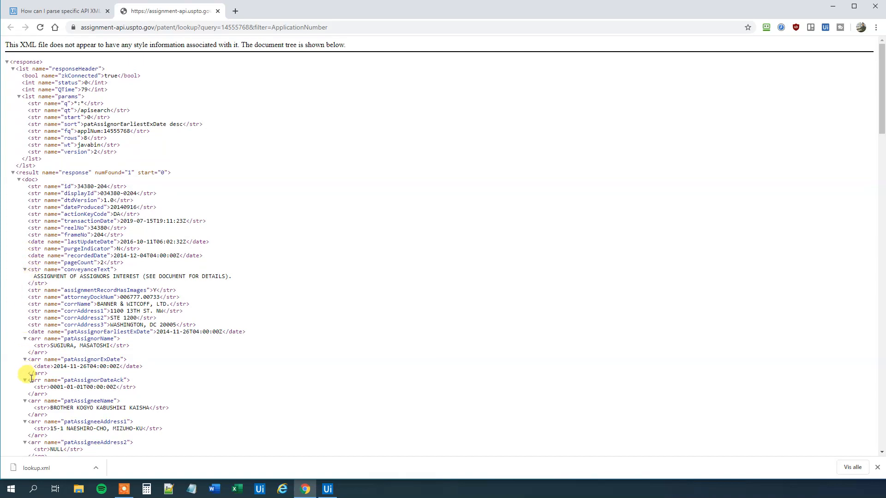
pyautogui.moveTo(28, 353)
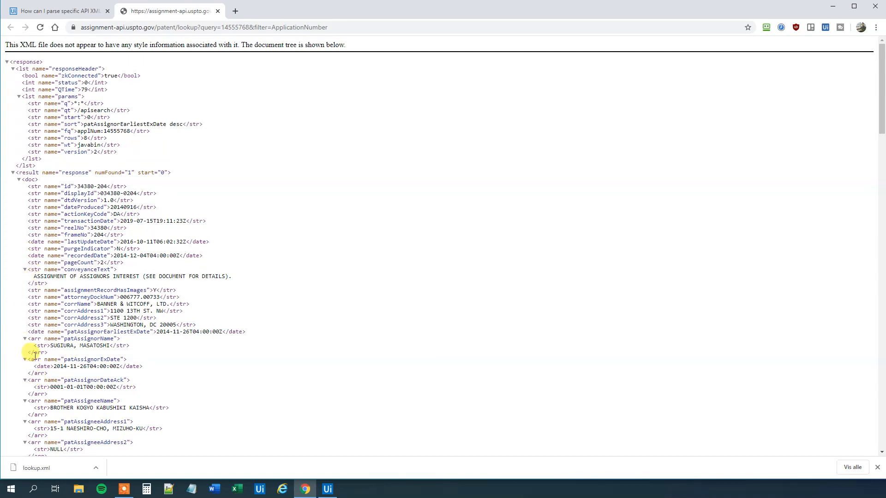
pyautogui.moveTo(155, 418)
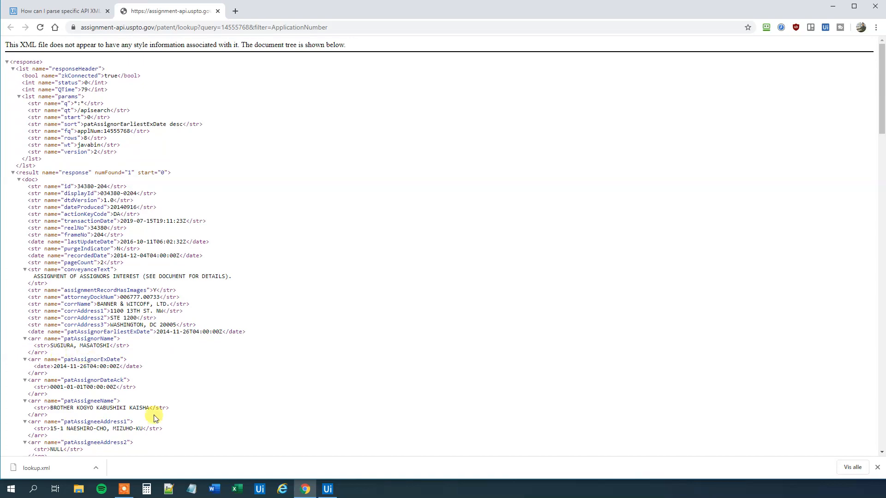
# Return to UiPath Studio's For Each values expression after reviewing the doc and arr nodes
pyautogui.click(327, 488)
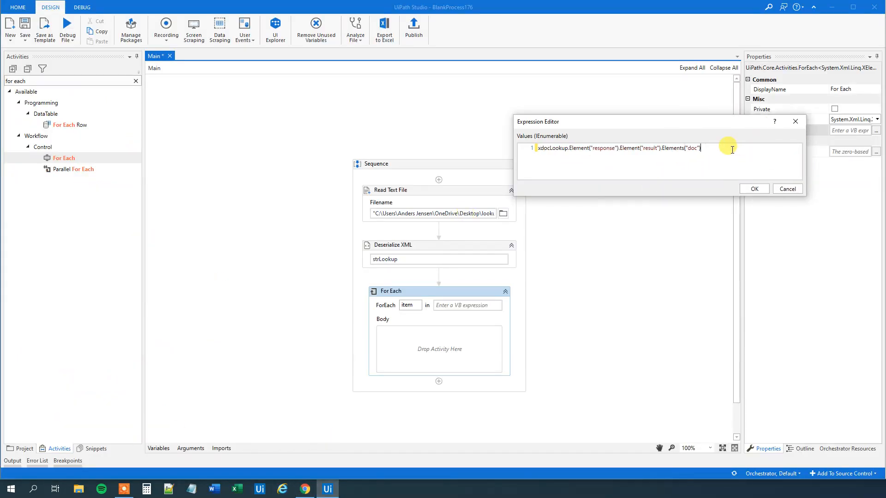
# Extend the For Each values expression with .Descendants("arr") and confirm it with OK
pyautogui.write('.de')
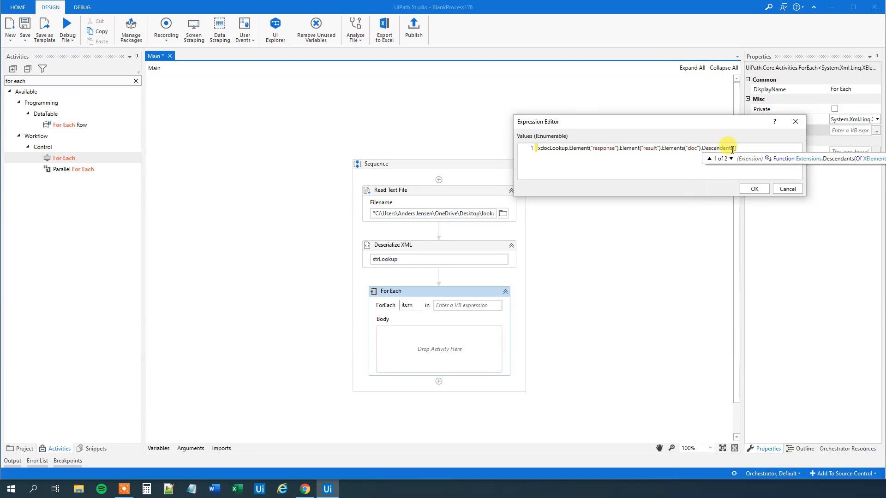
pyautogui.write('am')
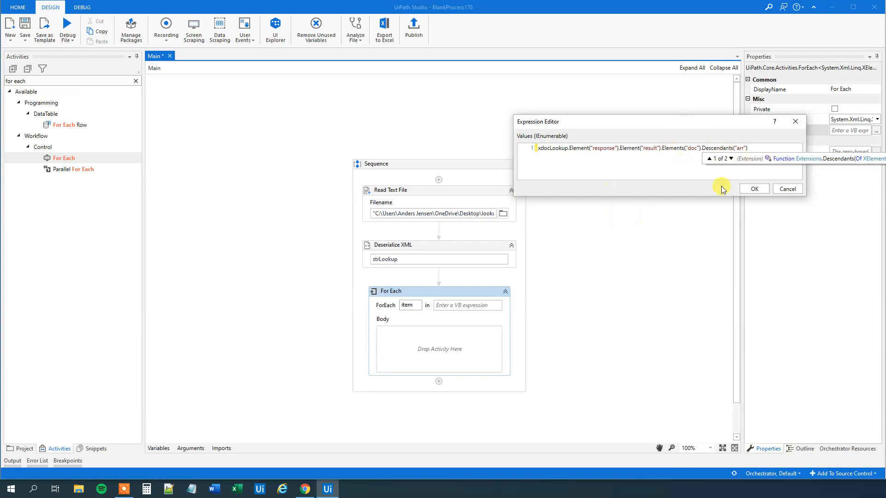
pyautogui.moveTo(738, 205)
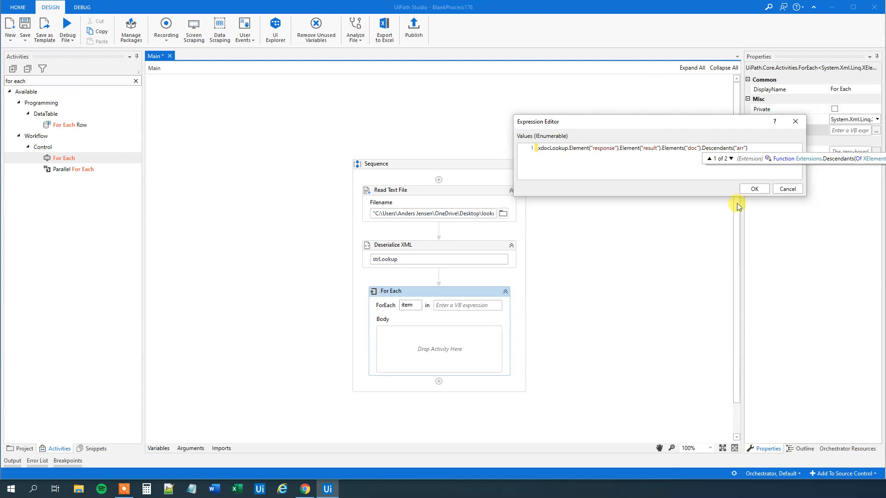
pyautogui.moveTo(577, 186)
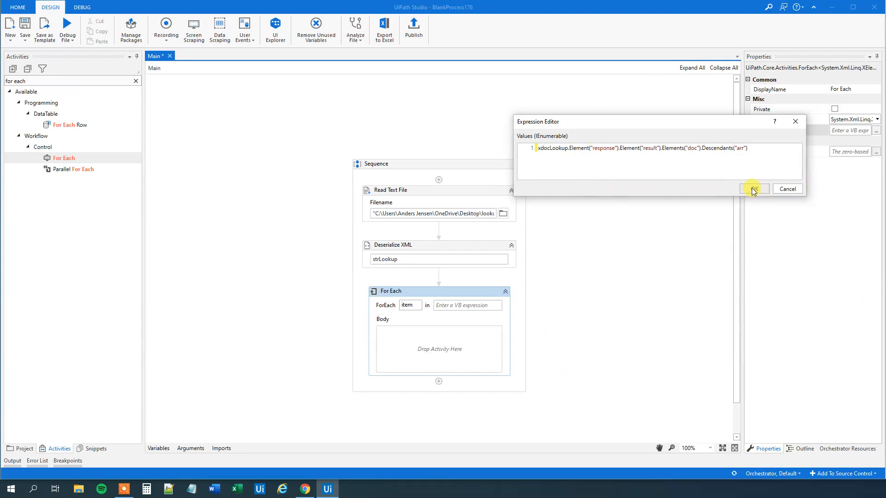
pyautogui.click(753, 189)
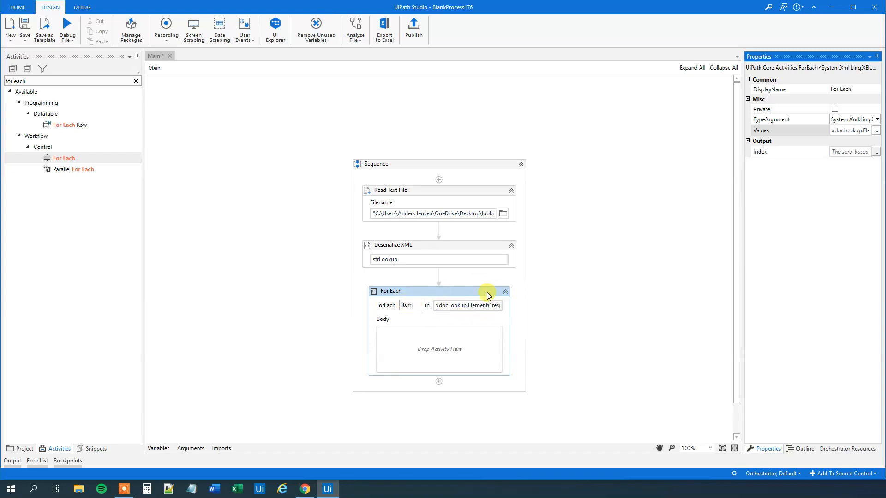
pyautogui.click(305, 489)
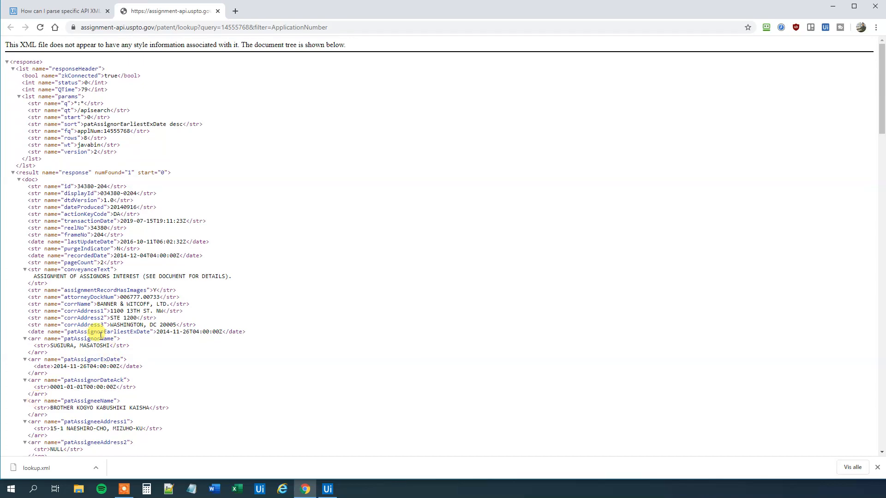
pyautogui.click(327, 489)
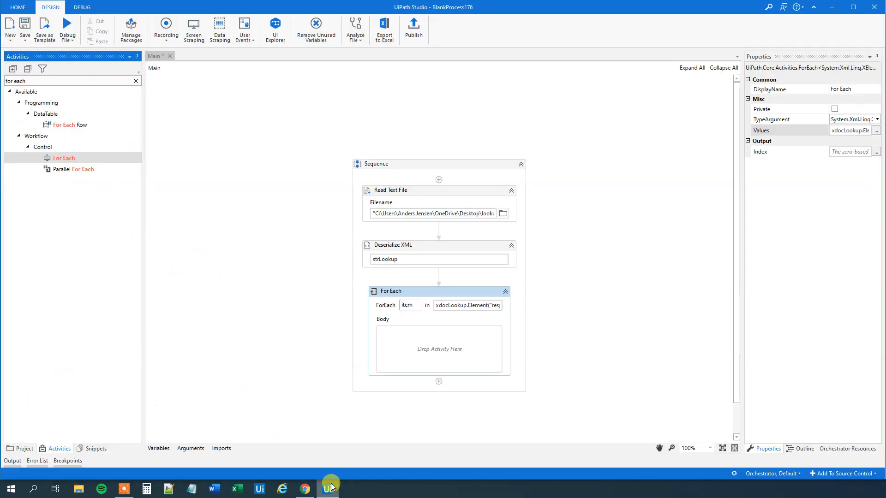
# Add a Write Line inside the For Each body with Text item.ToString
pyautogui.click(135, 81)
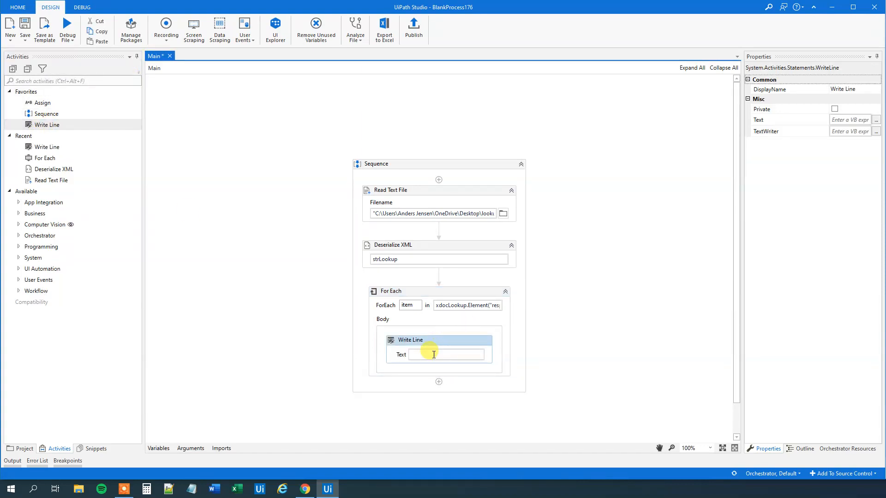
pyautogui.write('item.')
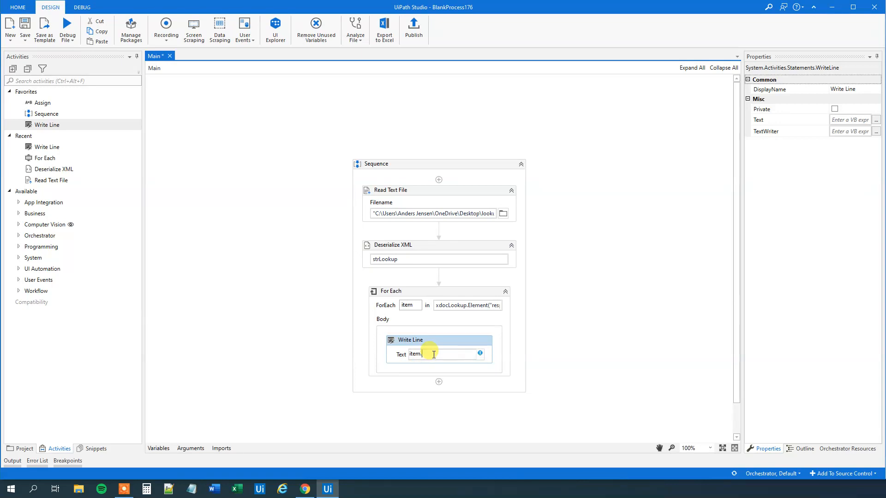
pyautogui.write('ToString')
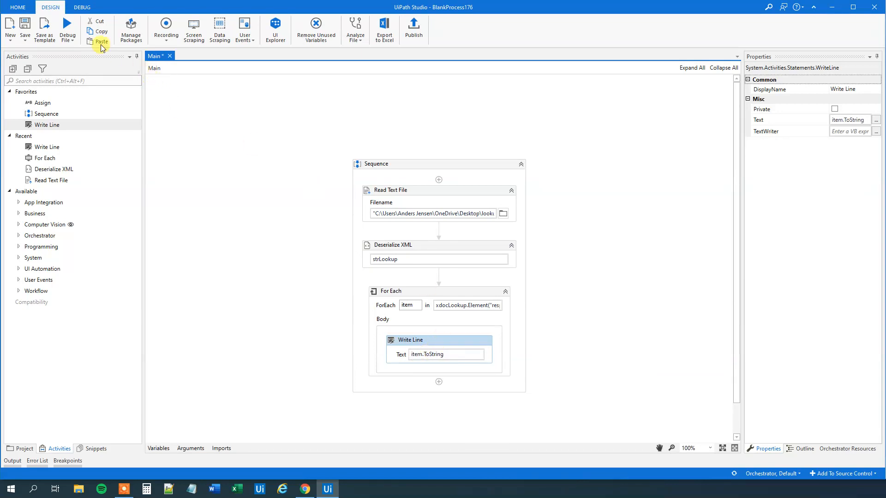
pyautogui.click(67, 28)
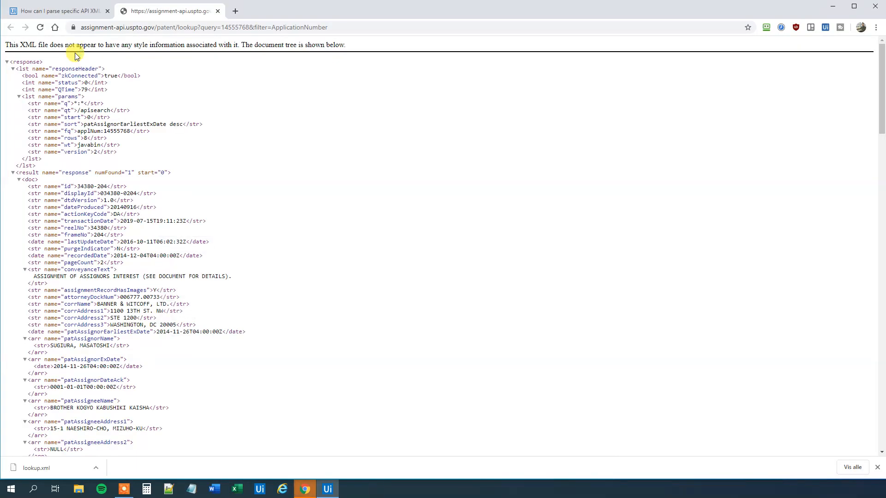
pyautogui.click(327, 489)
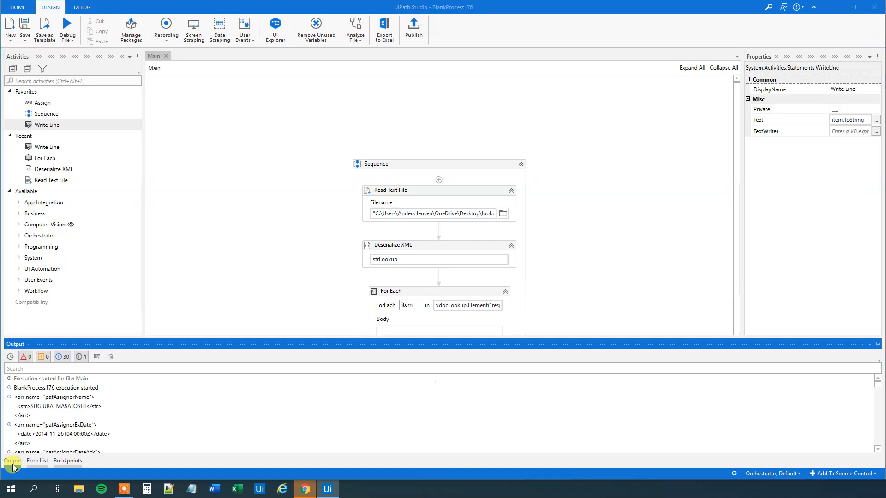
pyautogui.moveTo(36, 398)
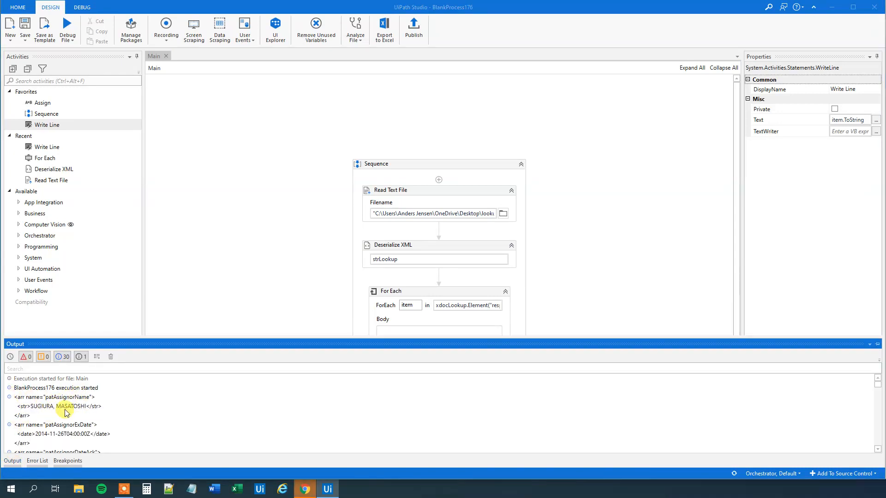
pyautogui.scroll(-3)
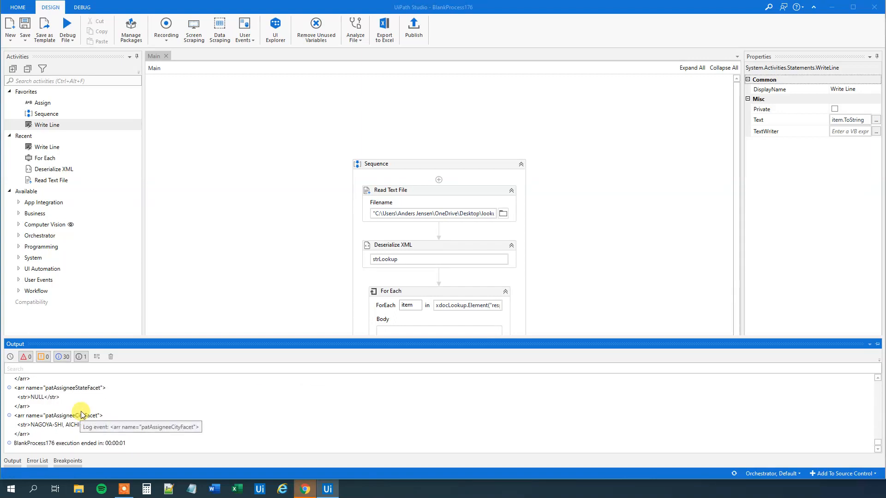
pyautogui.scroll(-3)
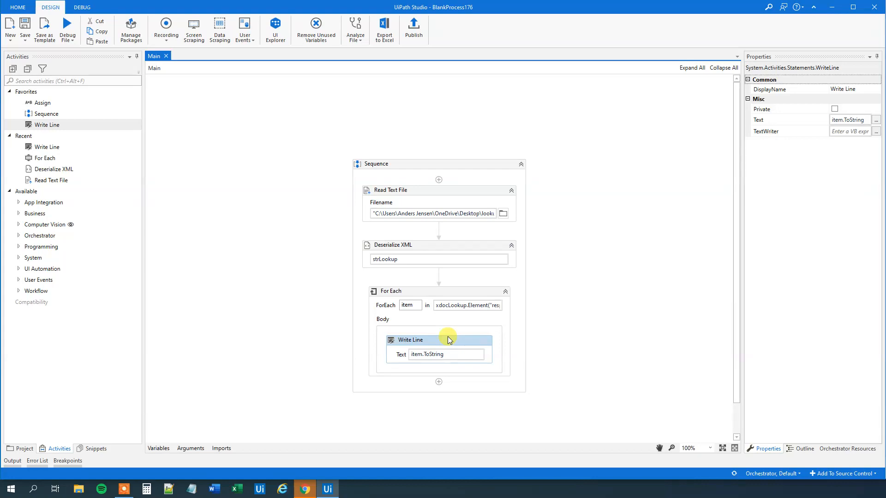
# Delete the Write Line and select the patAssignorName attribute value in the Chrome XML
pyautogui.press('Delete')
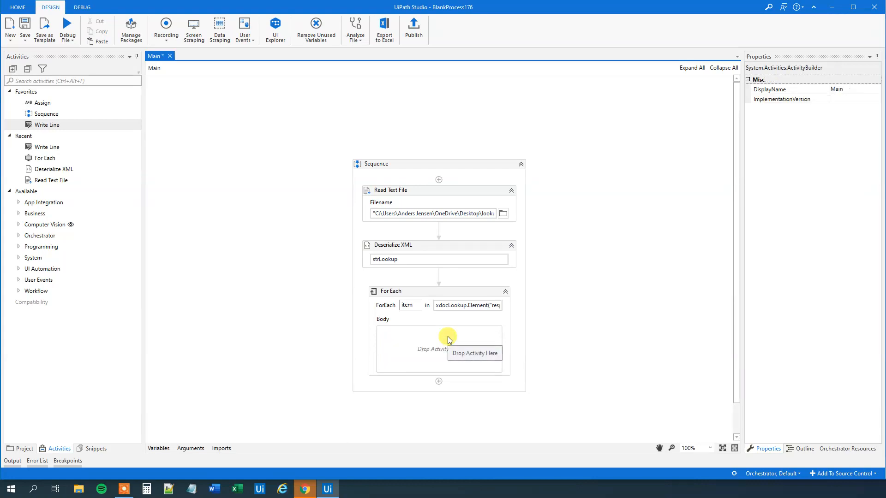
pyautogui.click(304, 488)
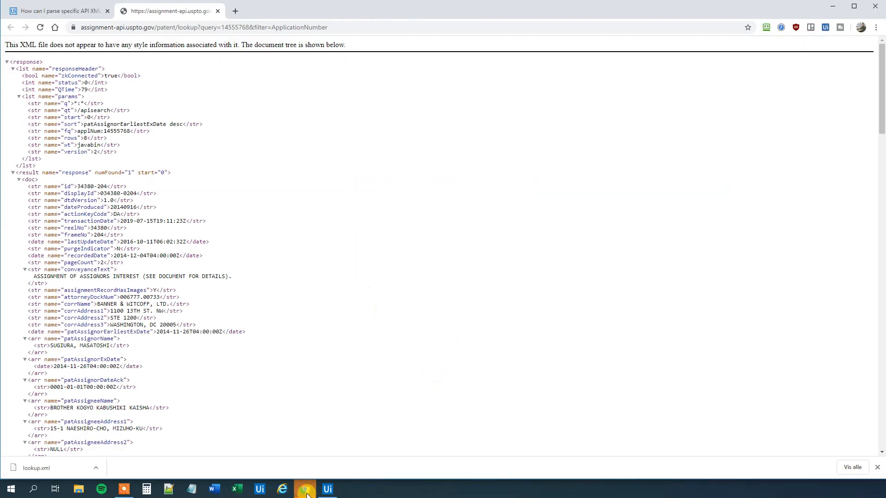
pyautogui.scroll(-3)
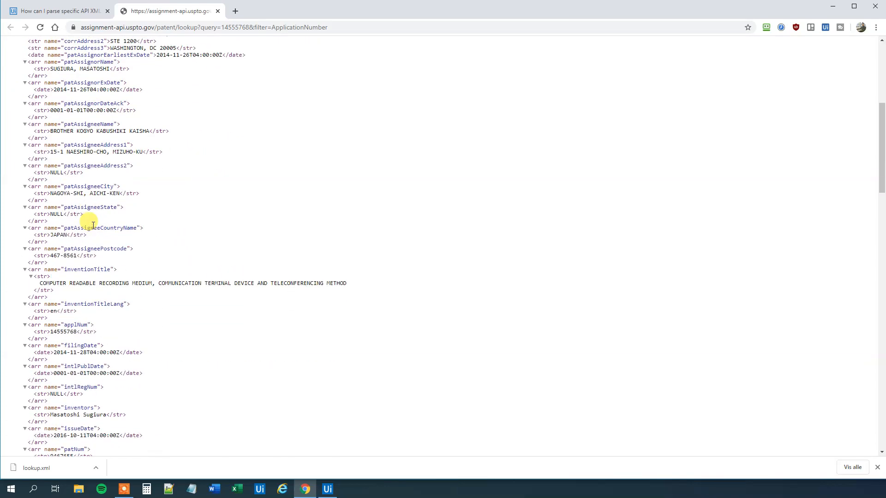
pyautogui.scroll(3)
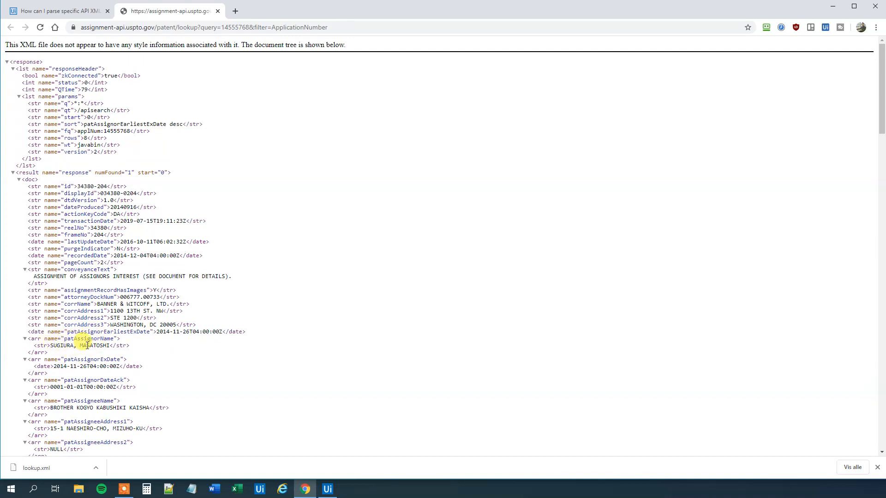
pyautogui.moveTo(247, 445)
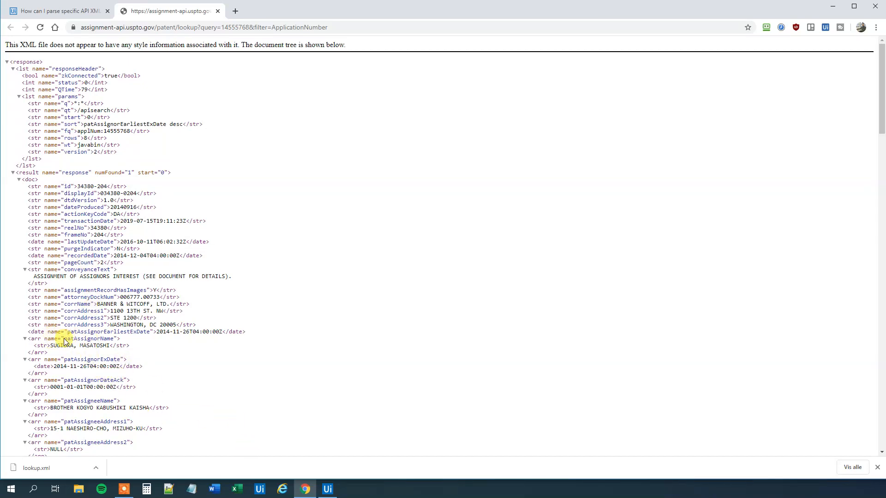
pyautogui.doubleClick(84, 339)
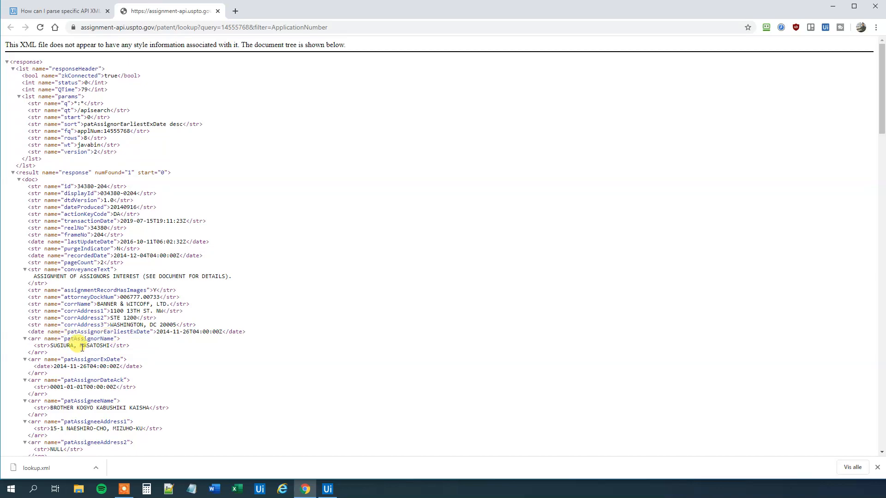
pyautogui.click(327, 489)
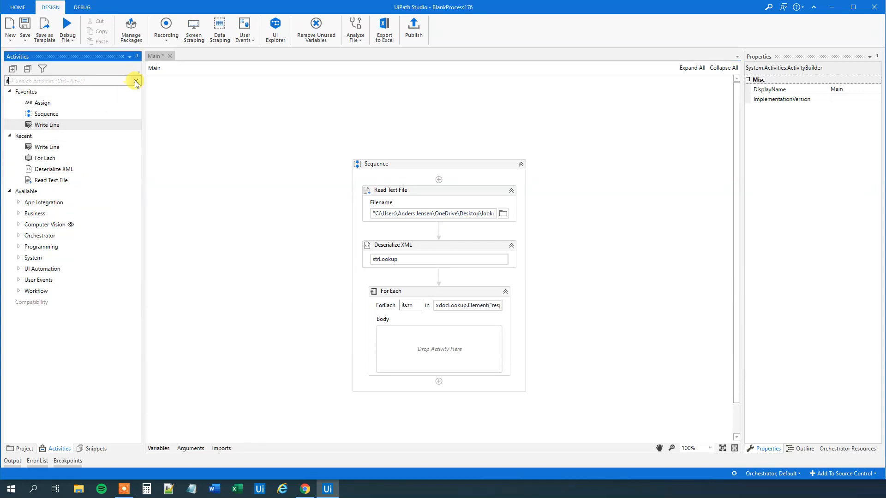
# Add an If activity to the For Each body and start its condition
pyautogui.write('if')
pyautogui.write('i')
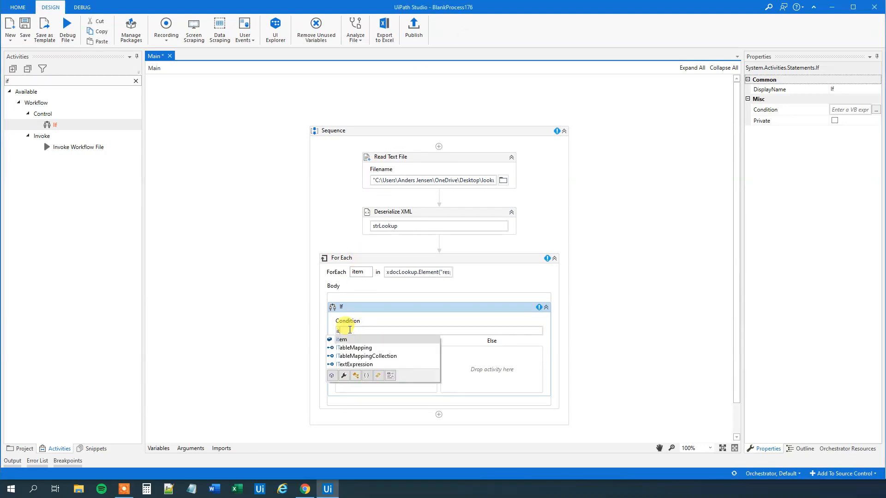
pyautogui.write('.')
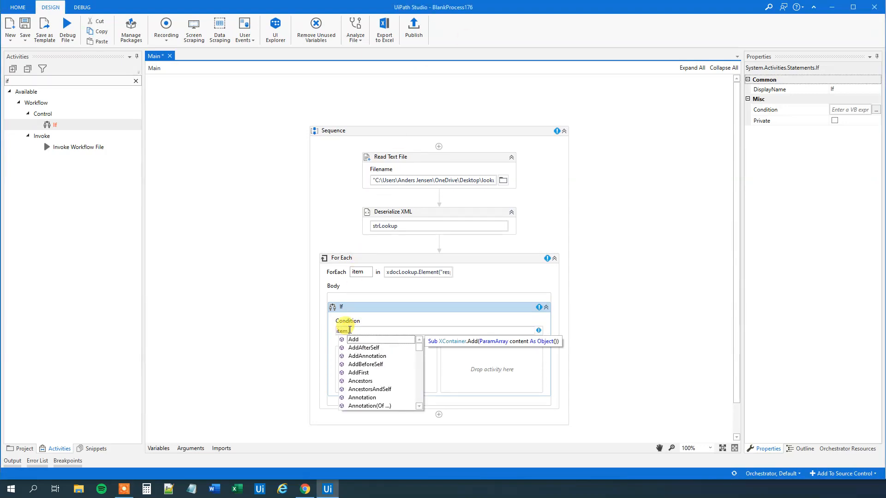
pyautogui.click(305, 489)
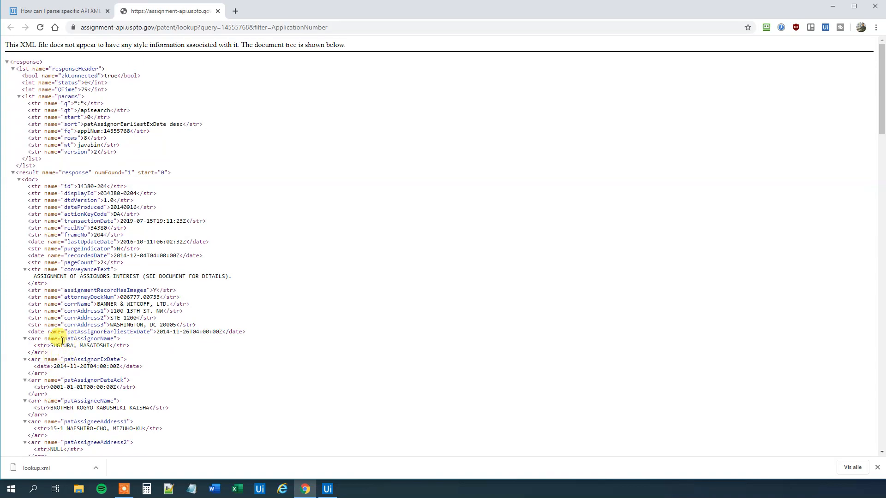
pyautogui.moveTo(271, 455)
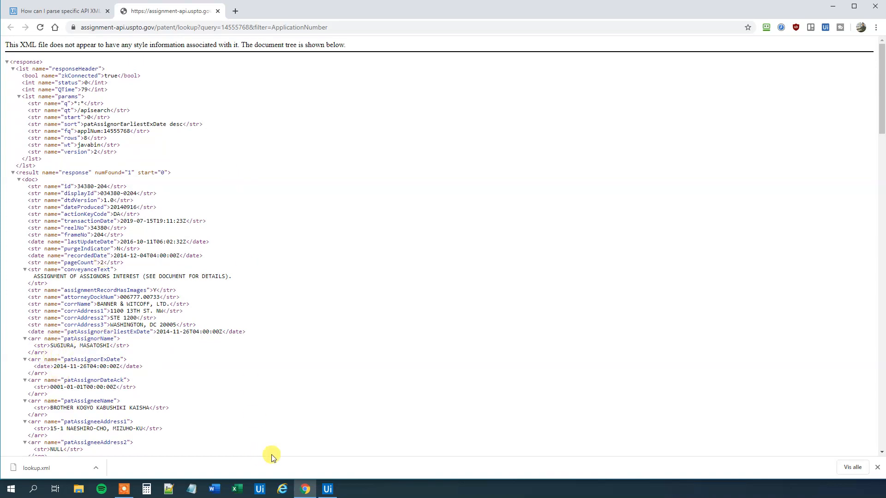
pyautogui.click(327, 489)
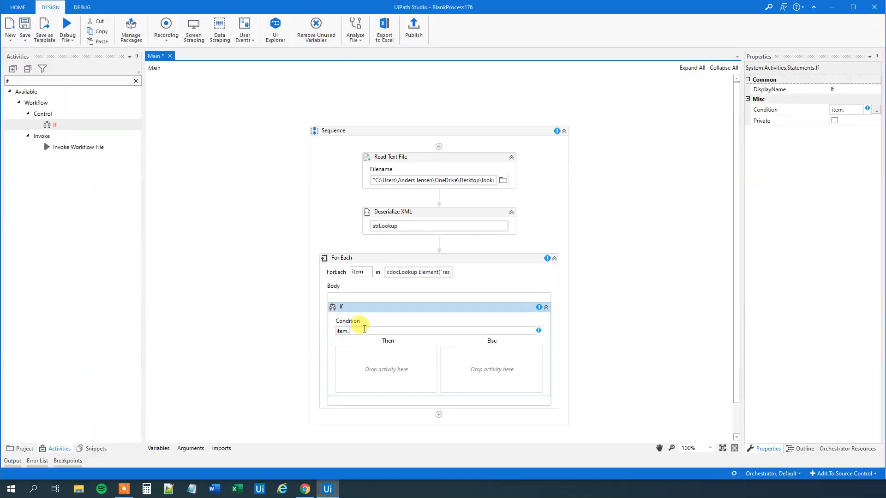
# Complete the condition item.Attribute("name").value = "patAssignorName", checking the name in the XML
pyautogui.write('att')
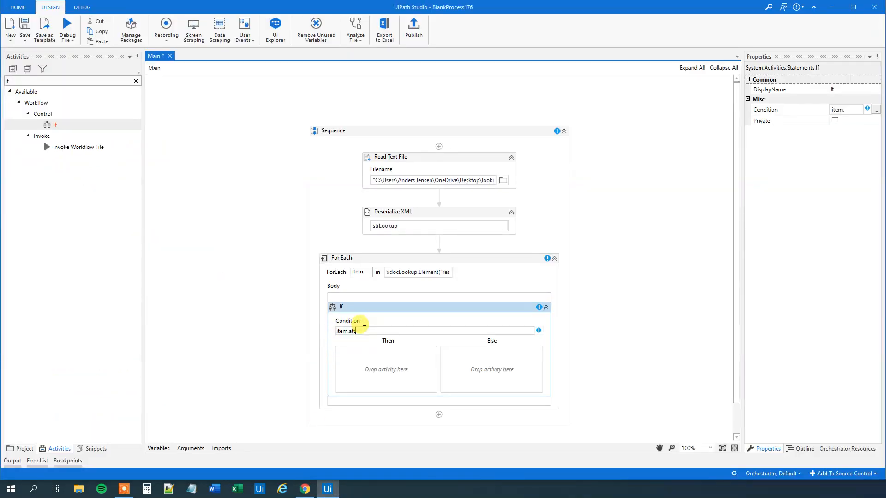
pyautogui.write('ttribute')
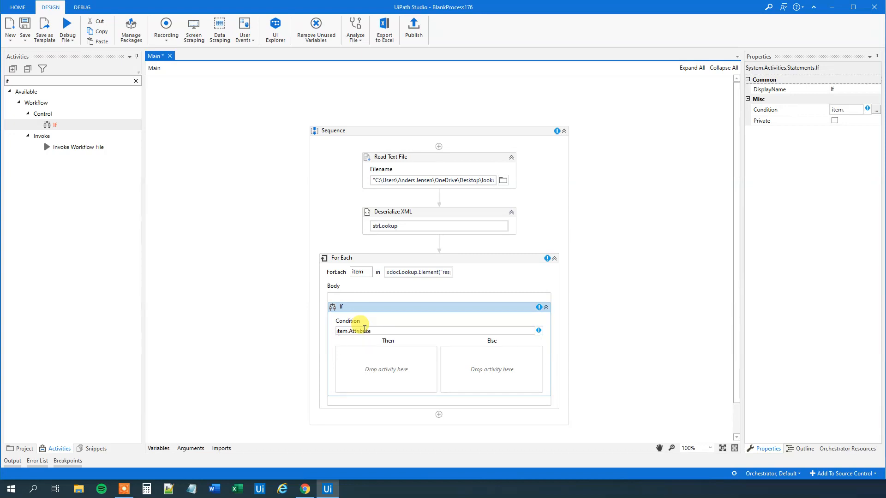
pyautogui.write('("name')
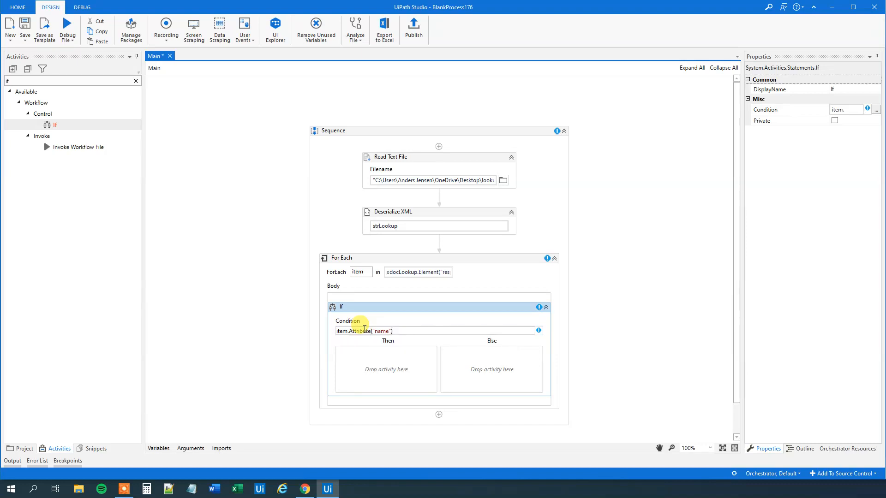
pyautogui.write('.value')
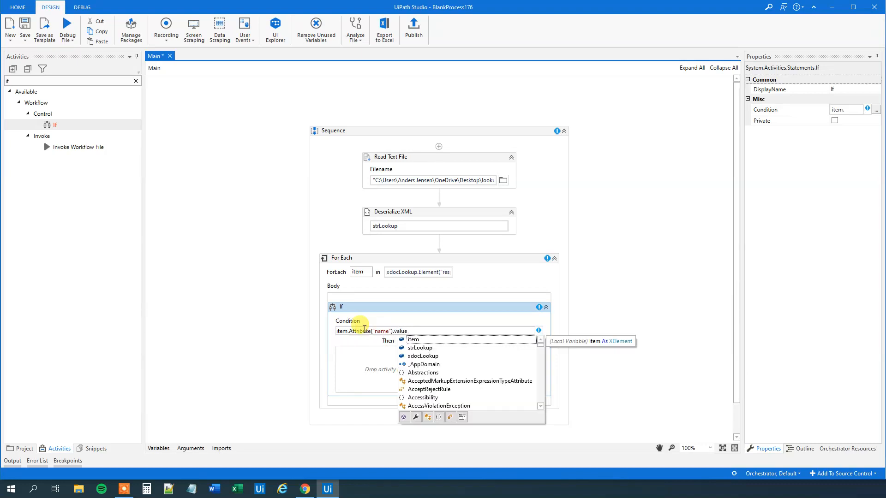
pyautogui.write('=')
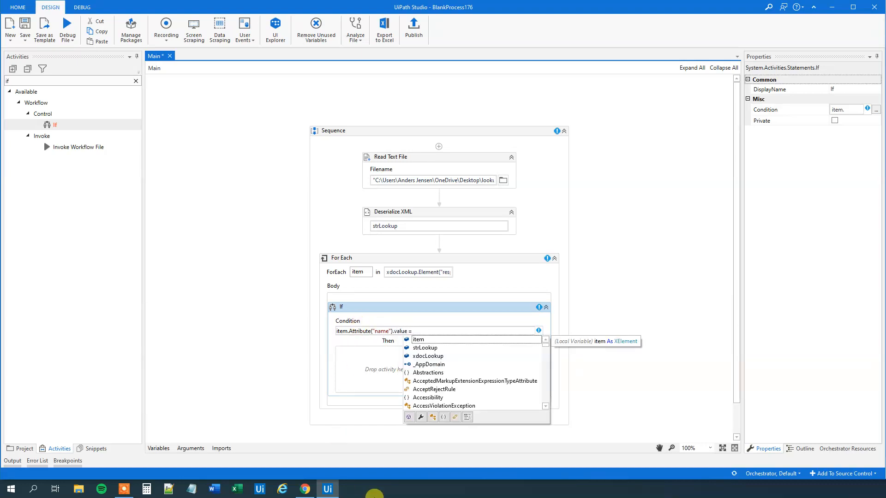
pyautogui.click(304, 488)
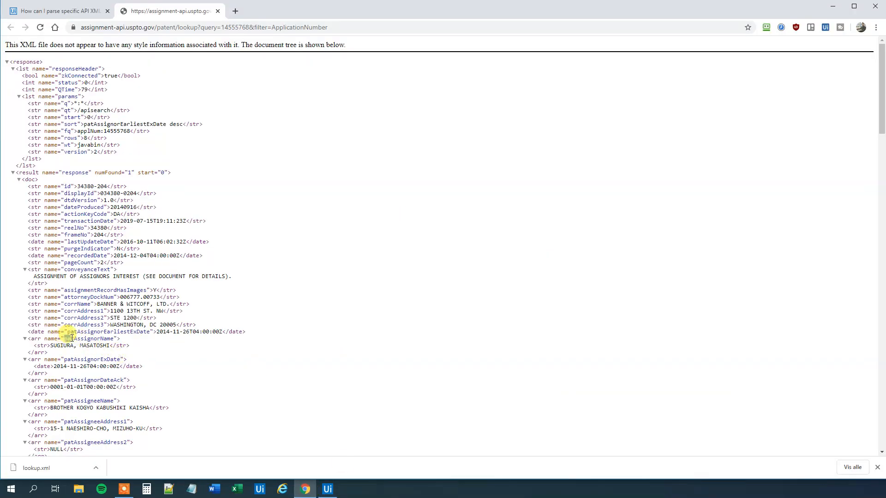
pyautogui.doubleClick(91, 338)
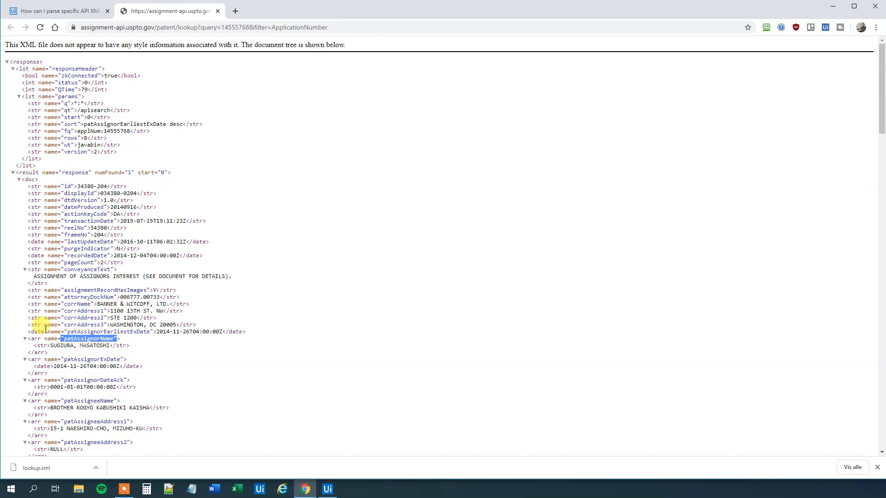
pyautogui.click(327, 489)
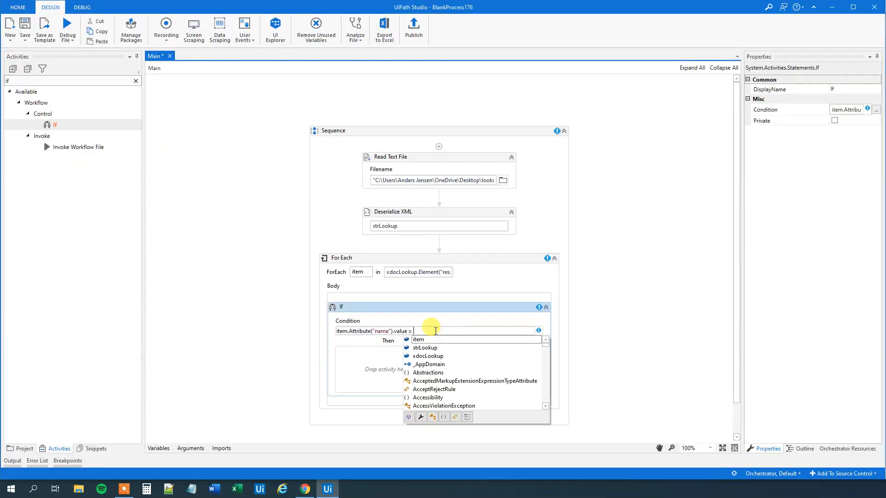
pyautogui.write('"patAssignorName"')
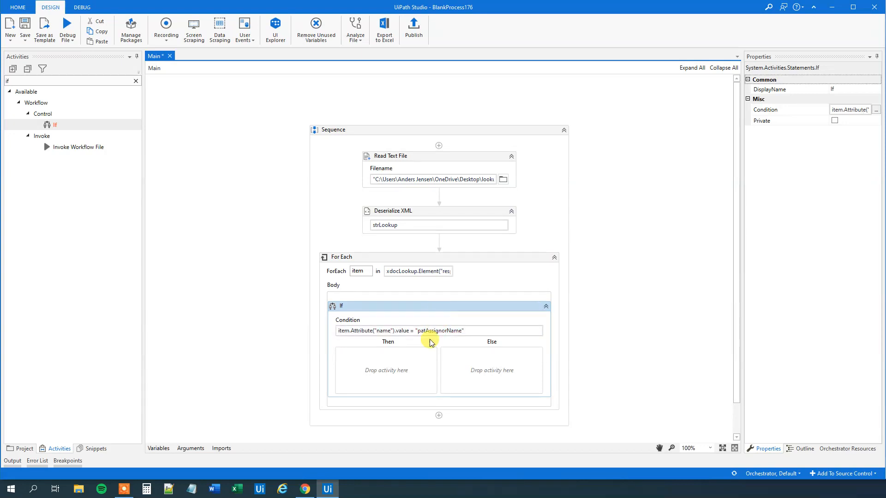
pyautogui.moveTo(500, 387)
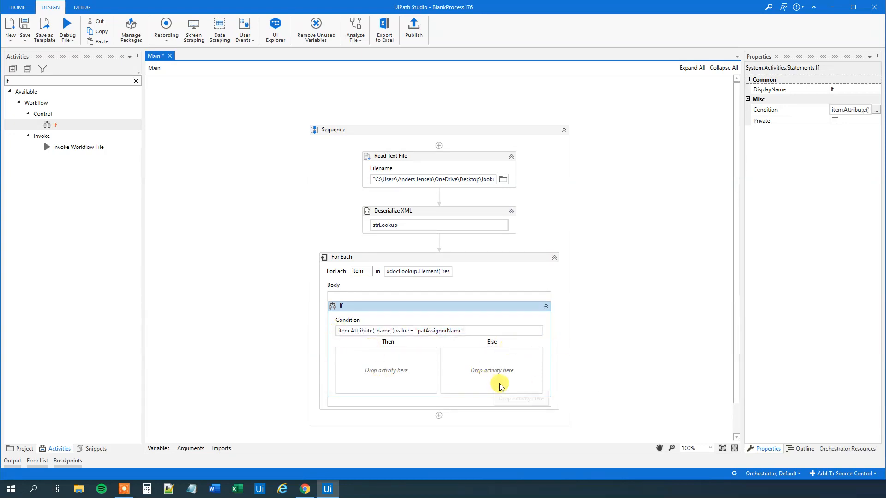
pyautogui.moveTo(428, 417)
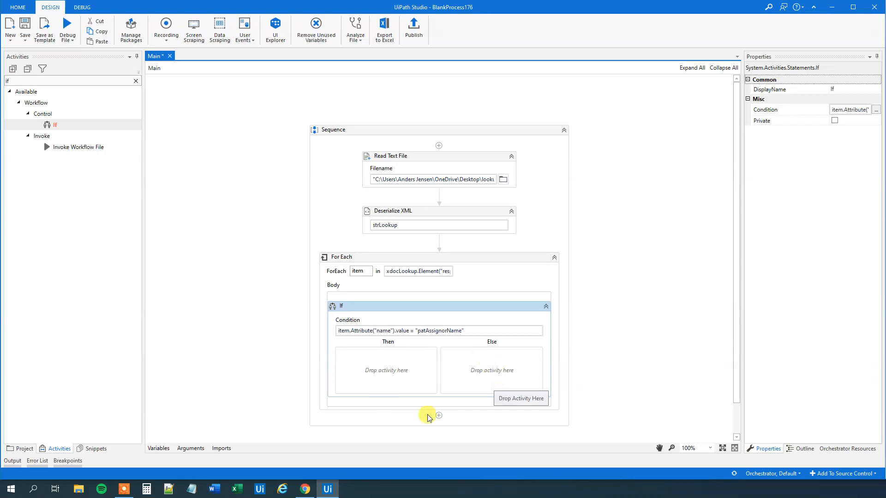
# Place a Write Line in the Then branch and start its Text with item
pyautogui.click(136, 80)
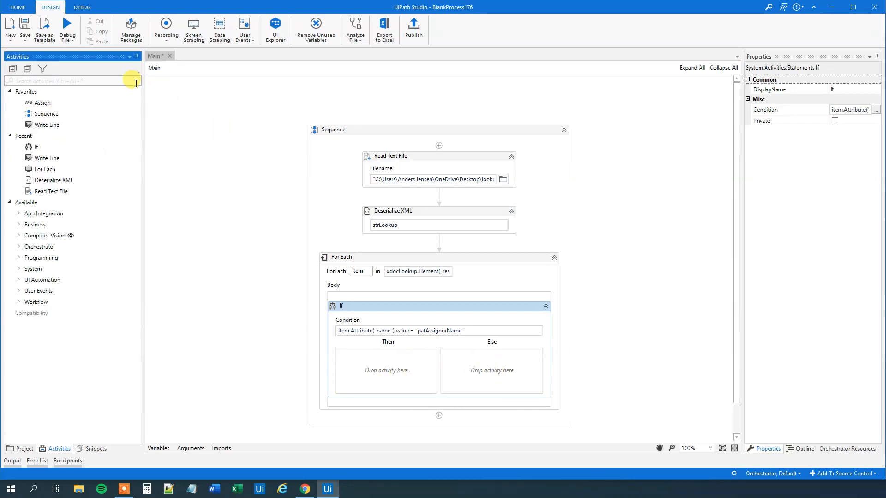
pyautogui.click(304, 489)
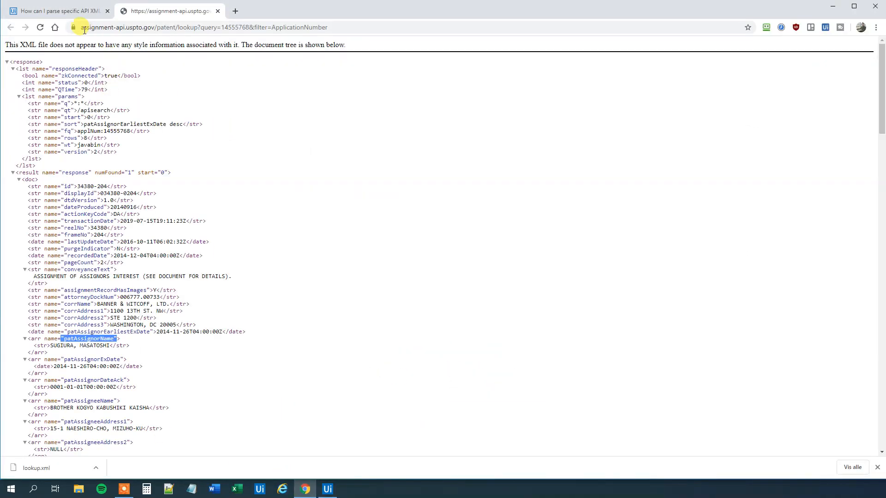
pyautogui.click(56, 10)
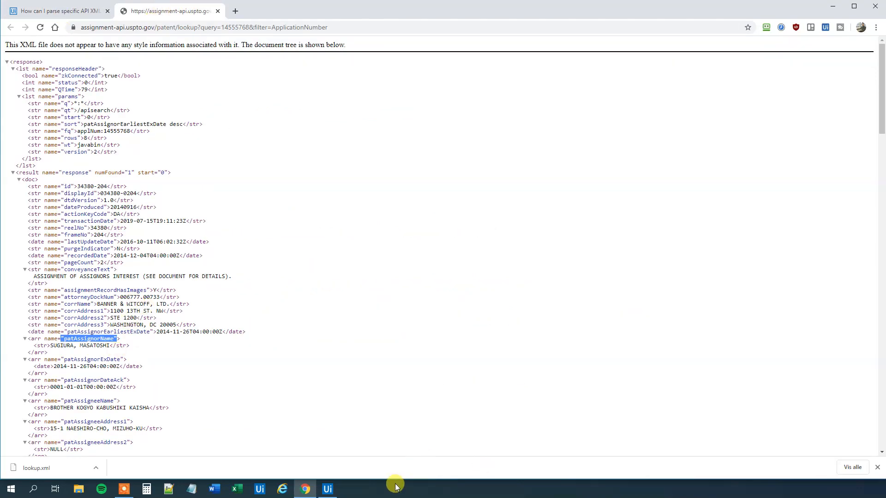
pyautogui.click(327, 489)
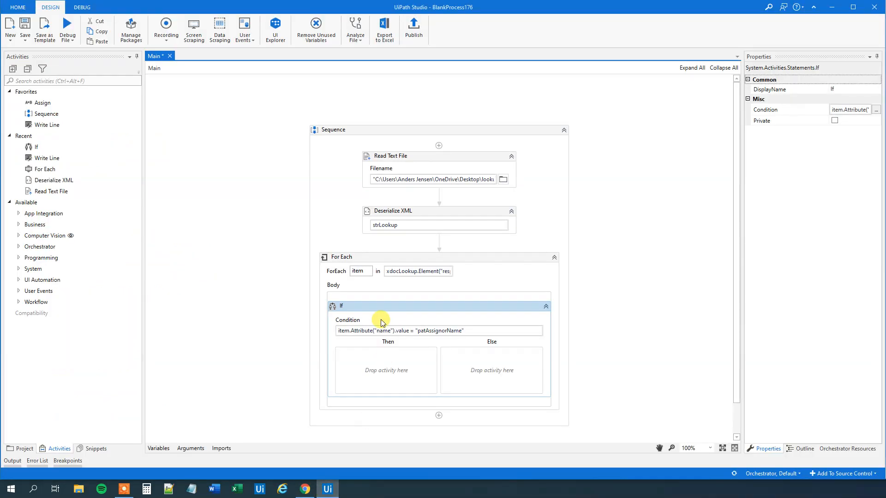
pyautogui.moveTo(48, 125)
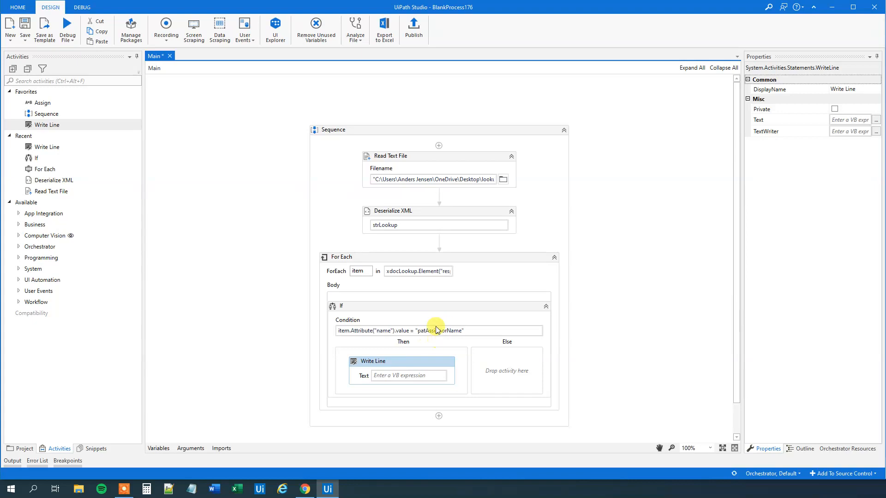
pyautogui.moveTo(404, 364)
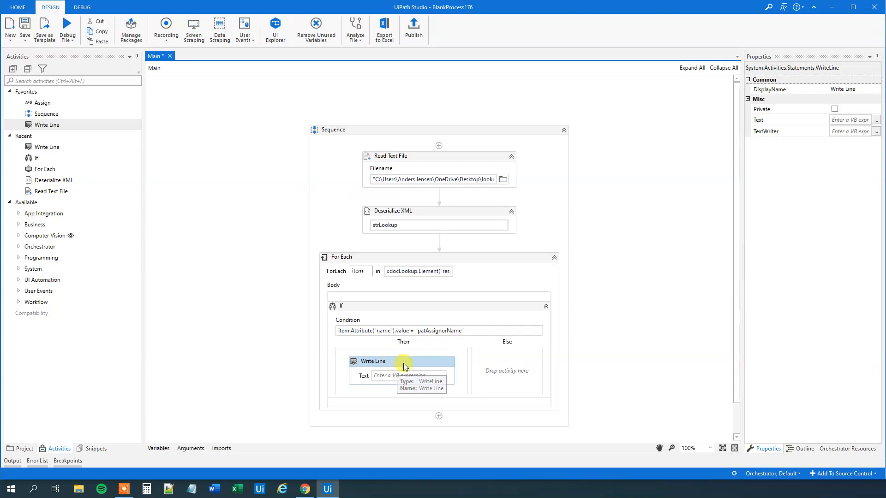
pyautogui.click(402, 375)
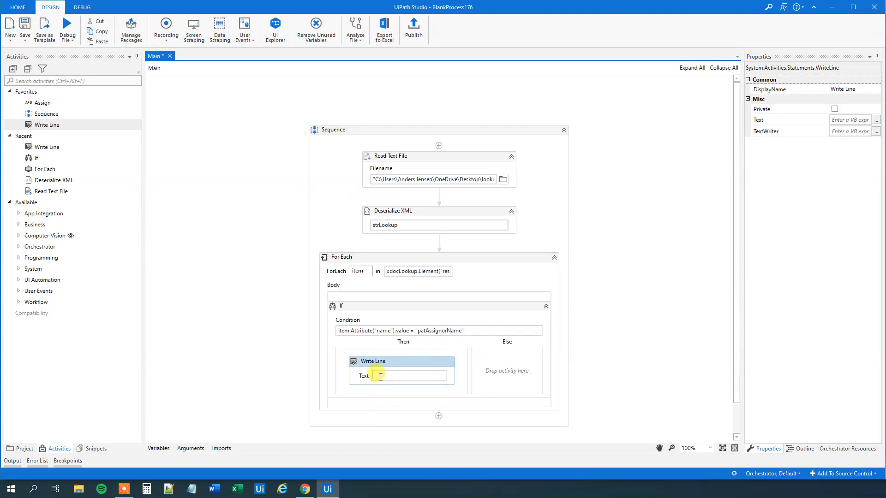
pyautogui.write('item.Element')
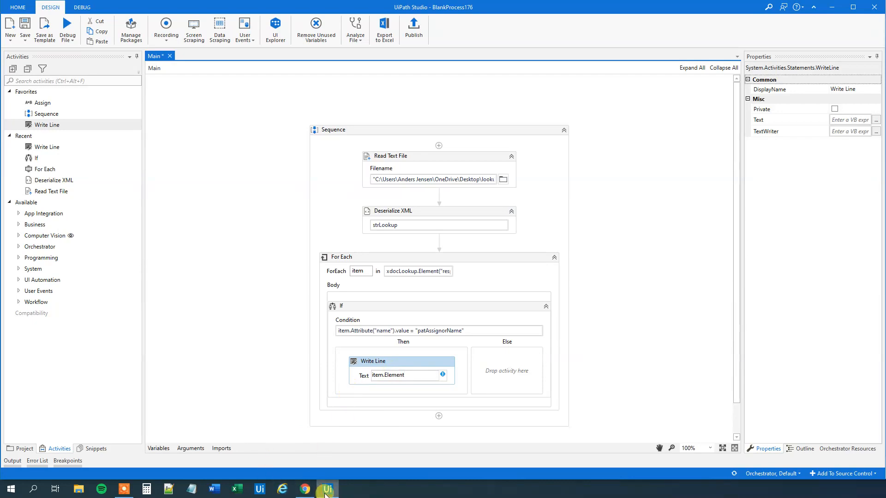
# Finish the Write Line Text as item.Element("str").value, checking the str element in the XML
pyautogui.click(304, 489)
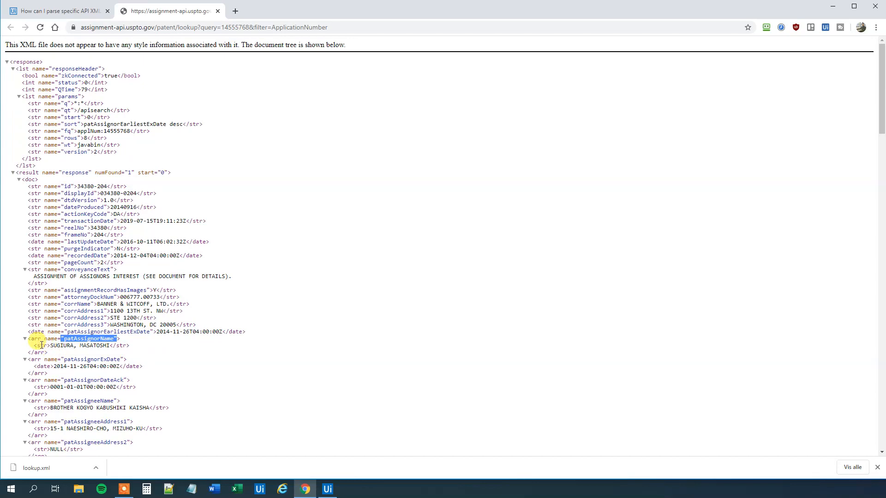
pyautogui.moveTo(277, 453)
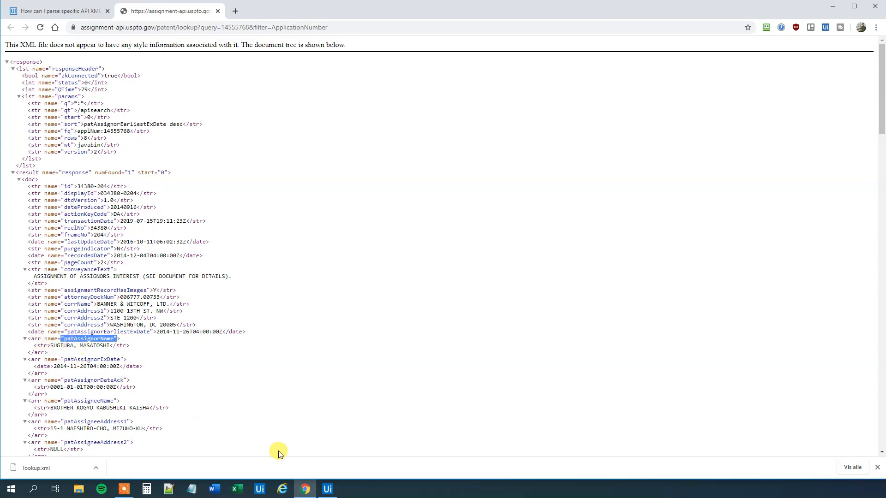
pyautogui.click(326, 489)
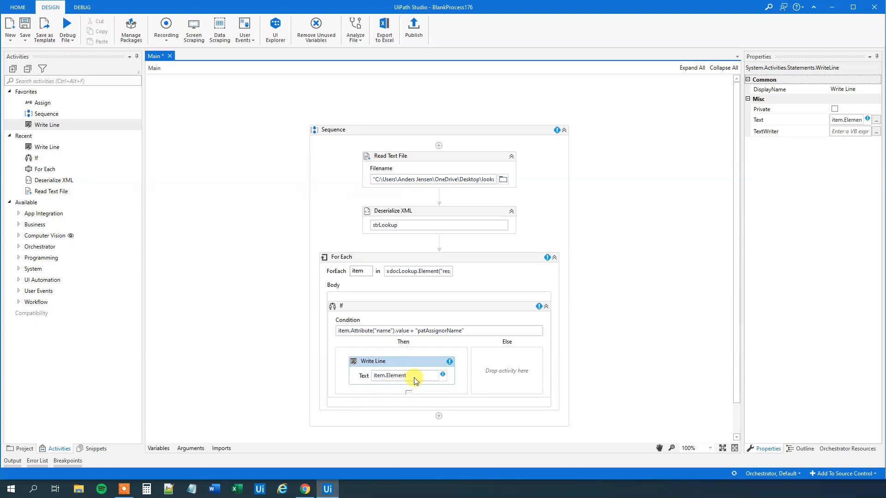
pyautogui.click(401, 375)
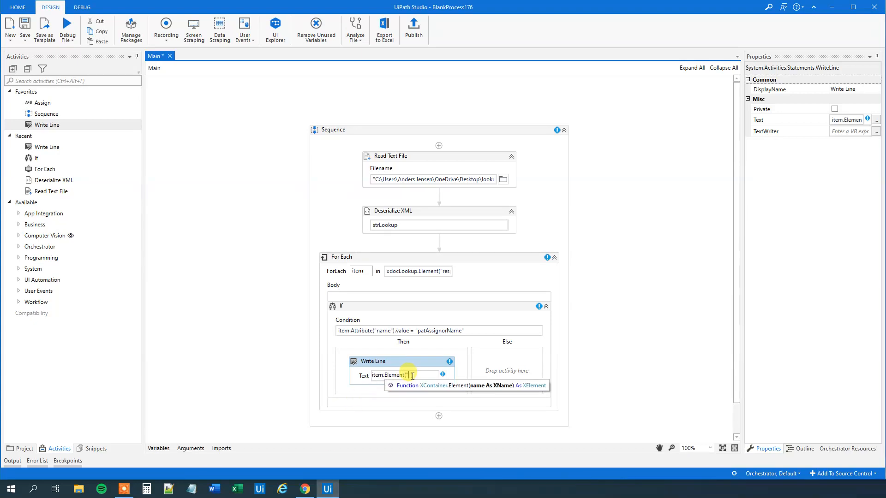
pyautogui.write('str")')
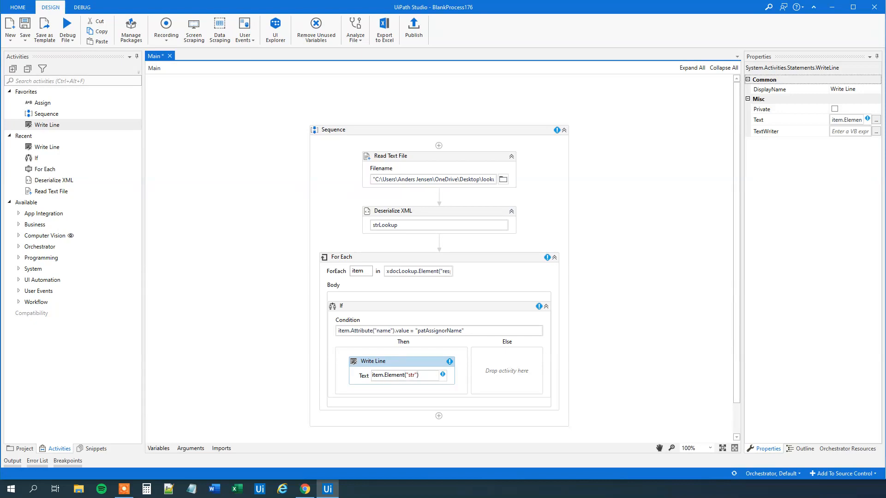
pyautogui.write('.value')
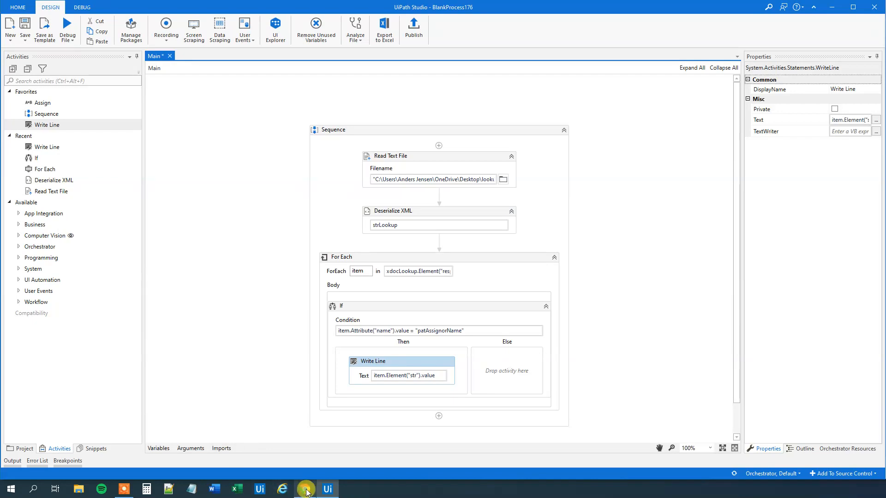
pyautogui.click(304, 488)
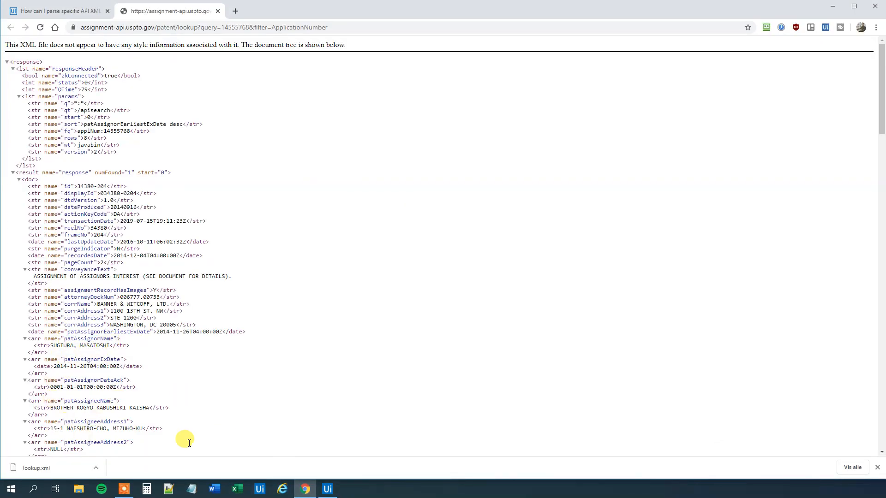
pyautogui.click(327, 489)
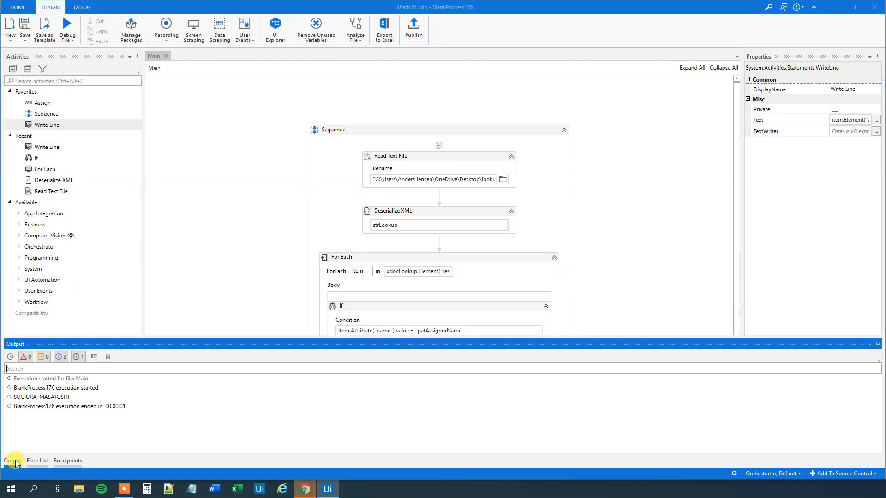
pyautogui.moveTo(55, 421)
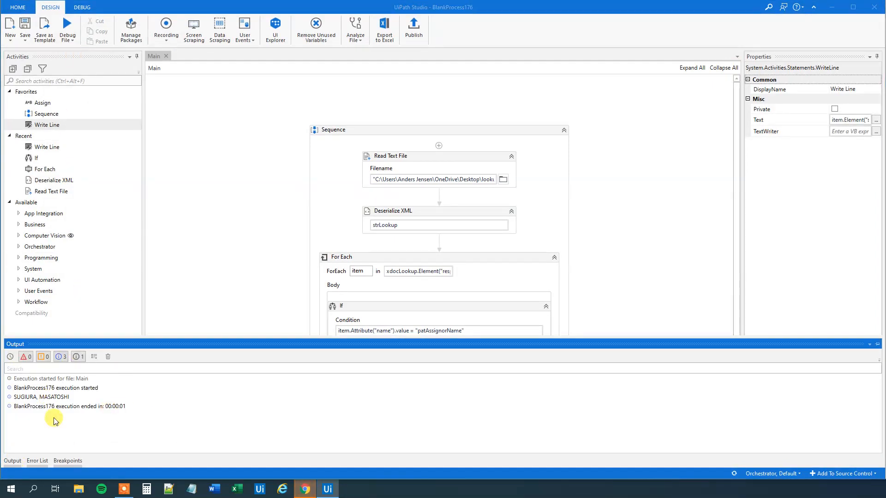